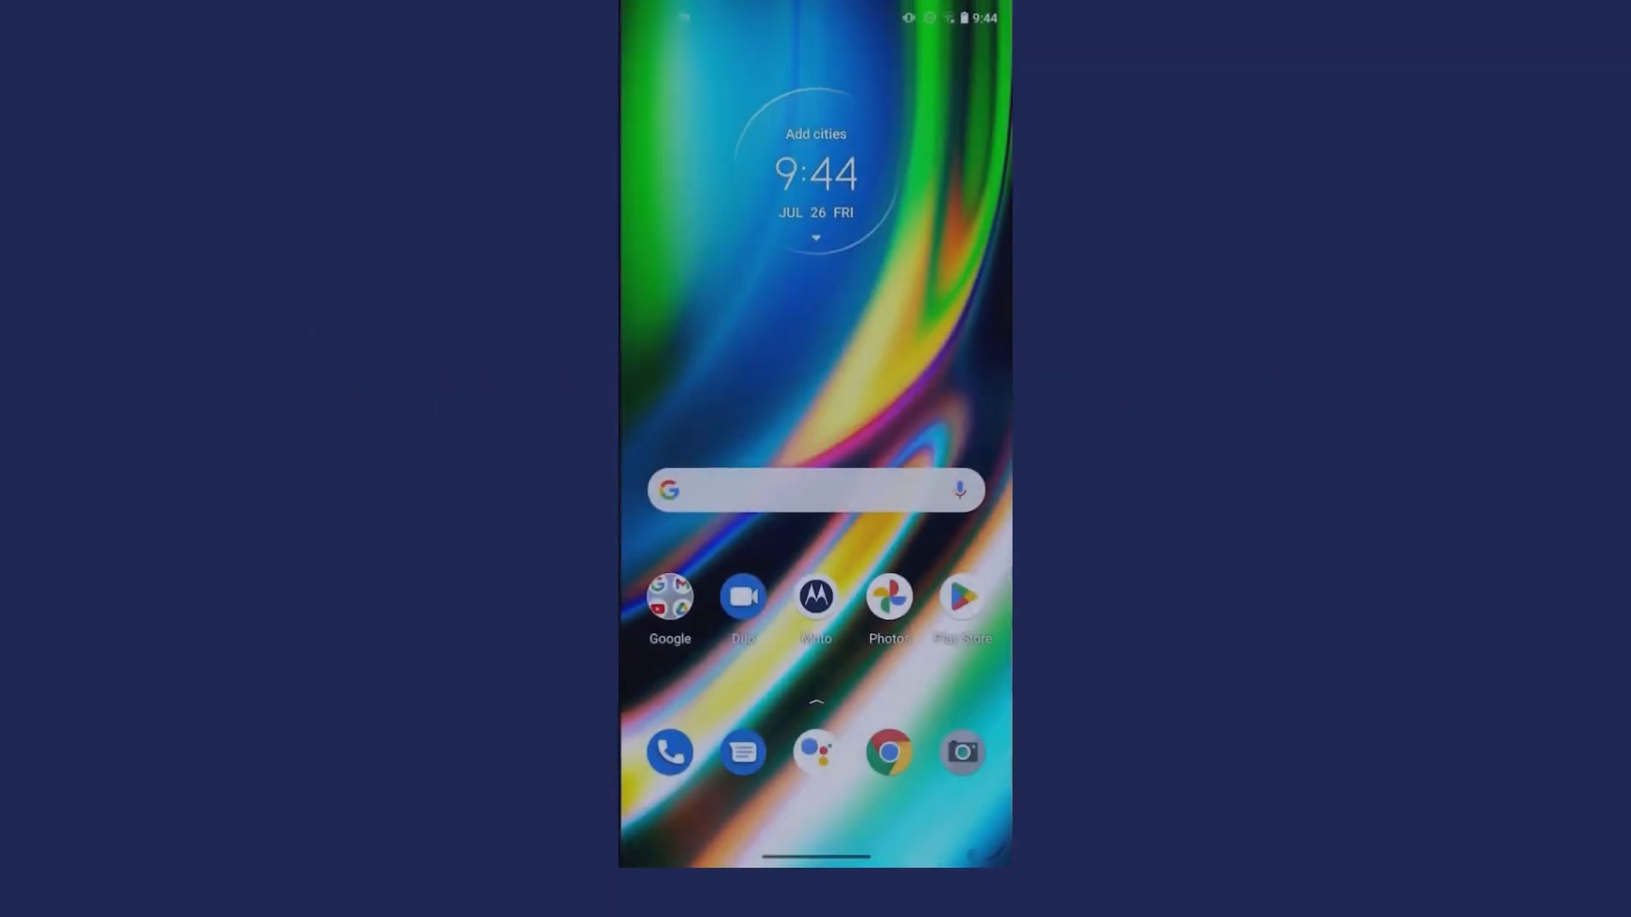
Step: Pull down the settings shade and join SwanseaUni-Setup to reach its sign-in page
drag(815, 16, 815, 312)
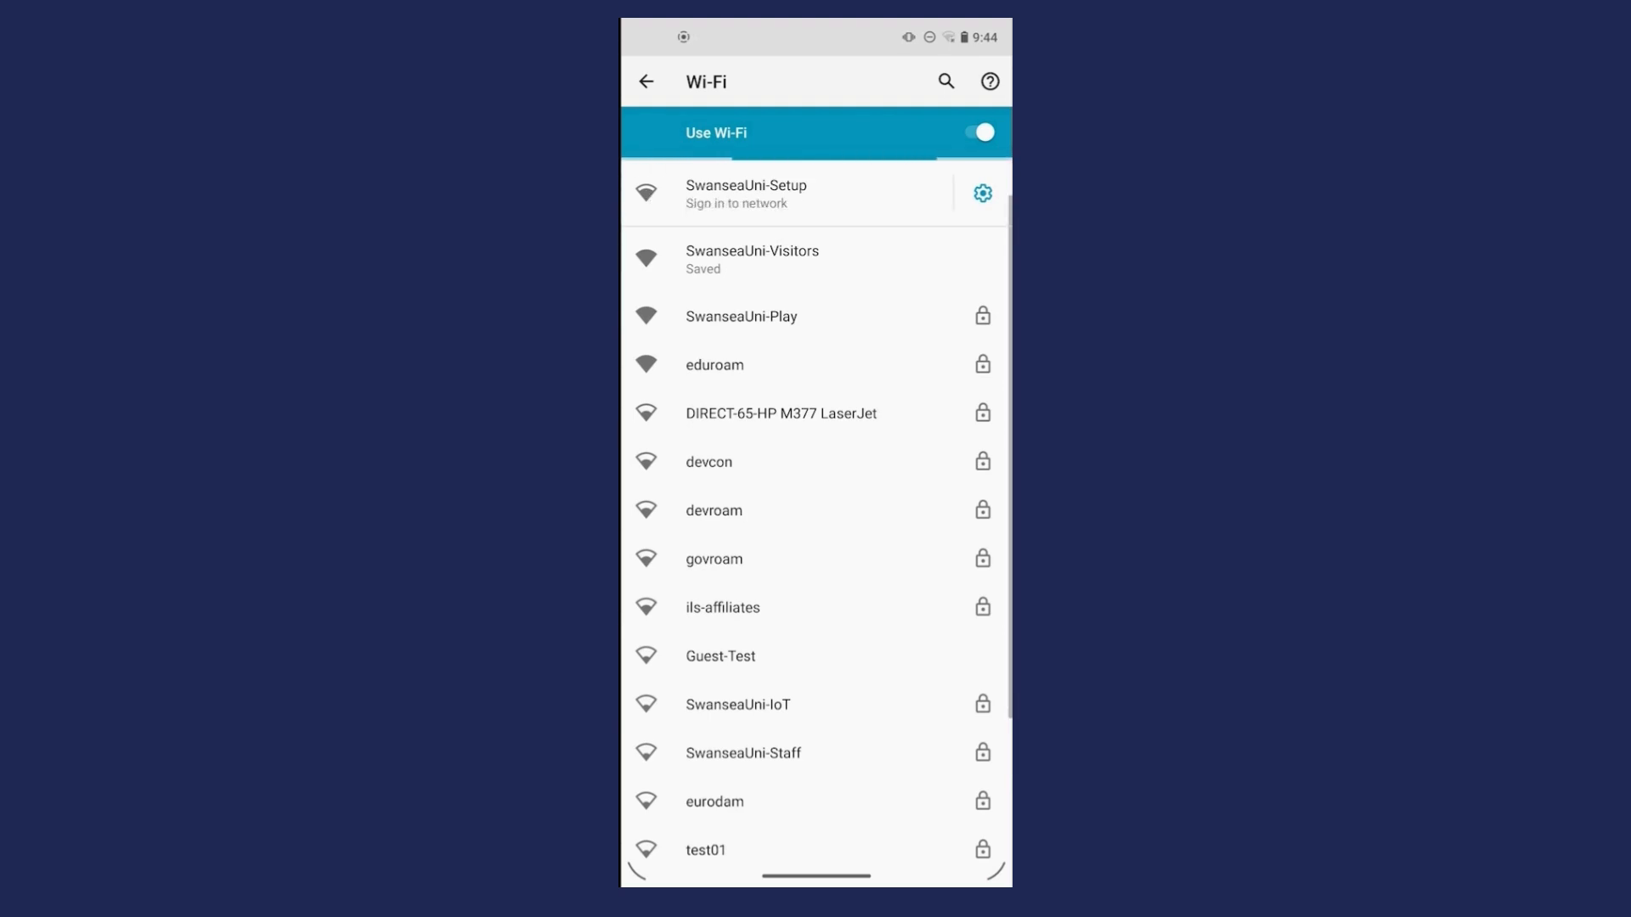
click(744, 193)
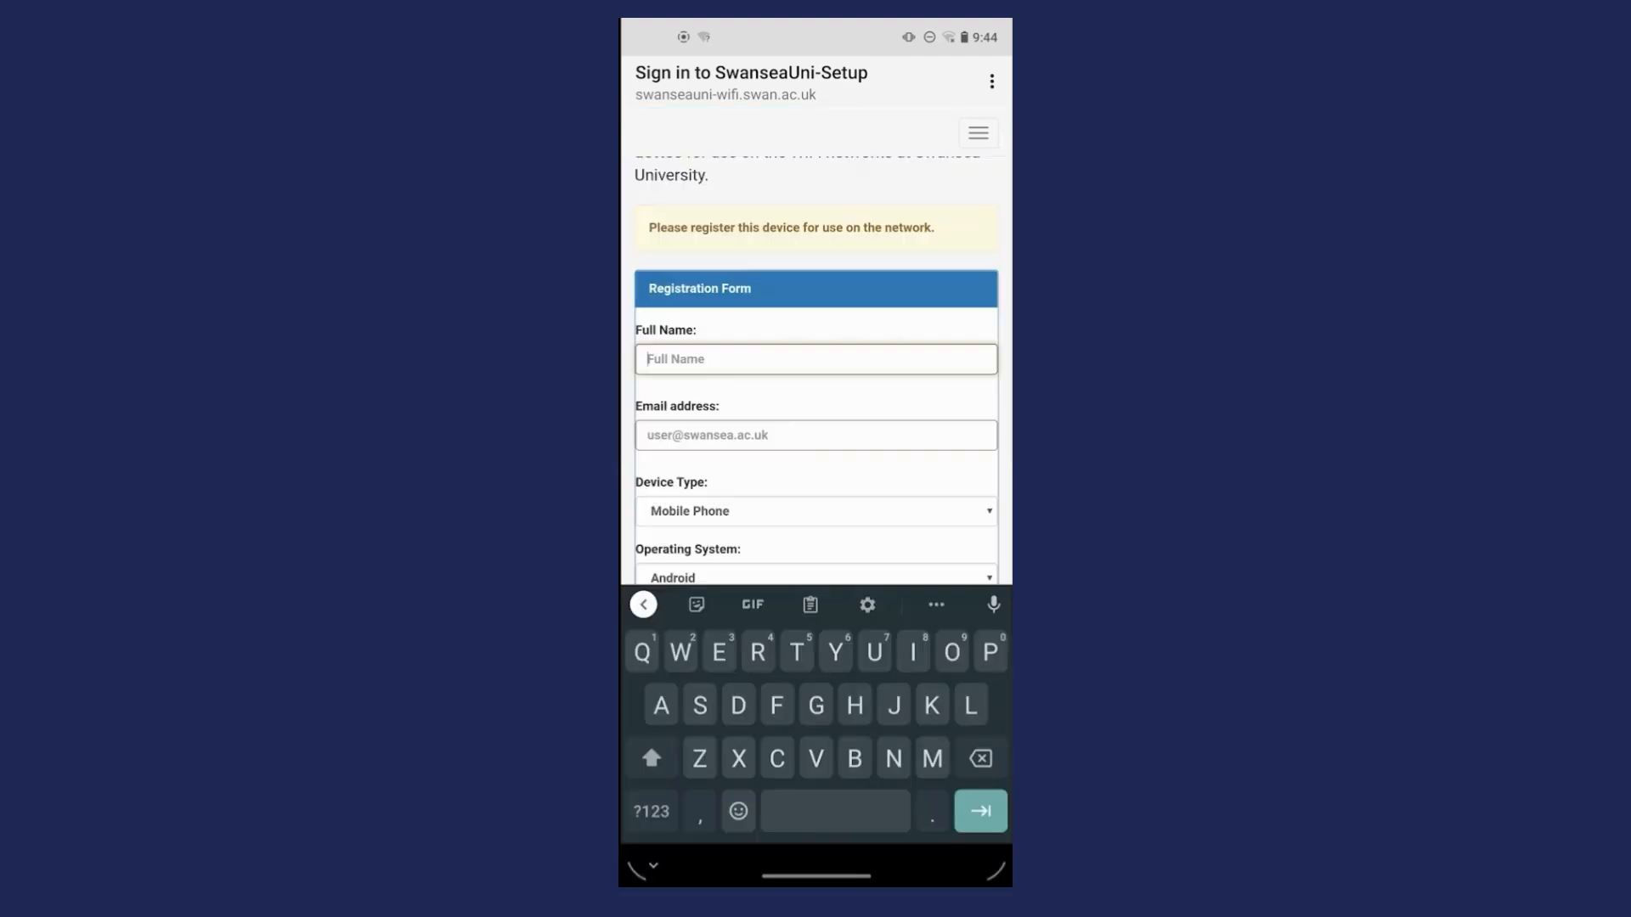
Step: Enter your name and swansea.ac.uk email, then accept the University Computer Regulations
text(New Student)
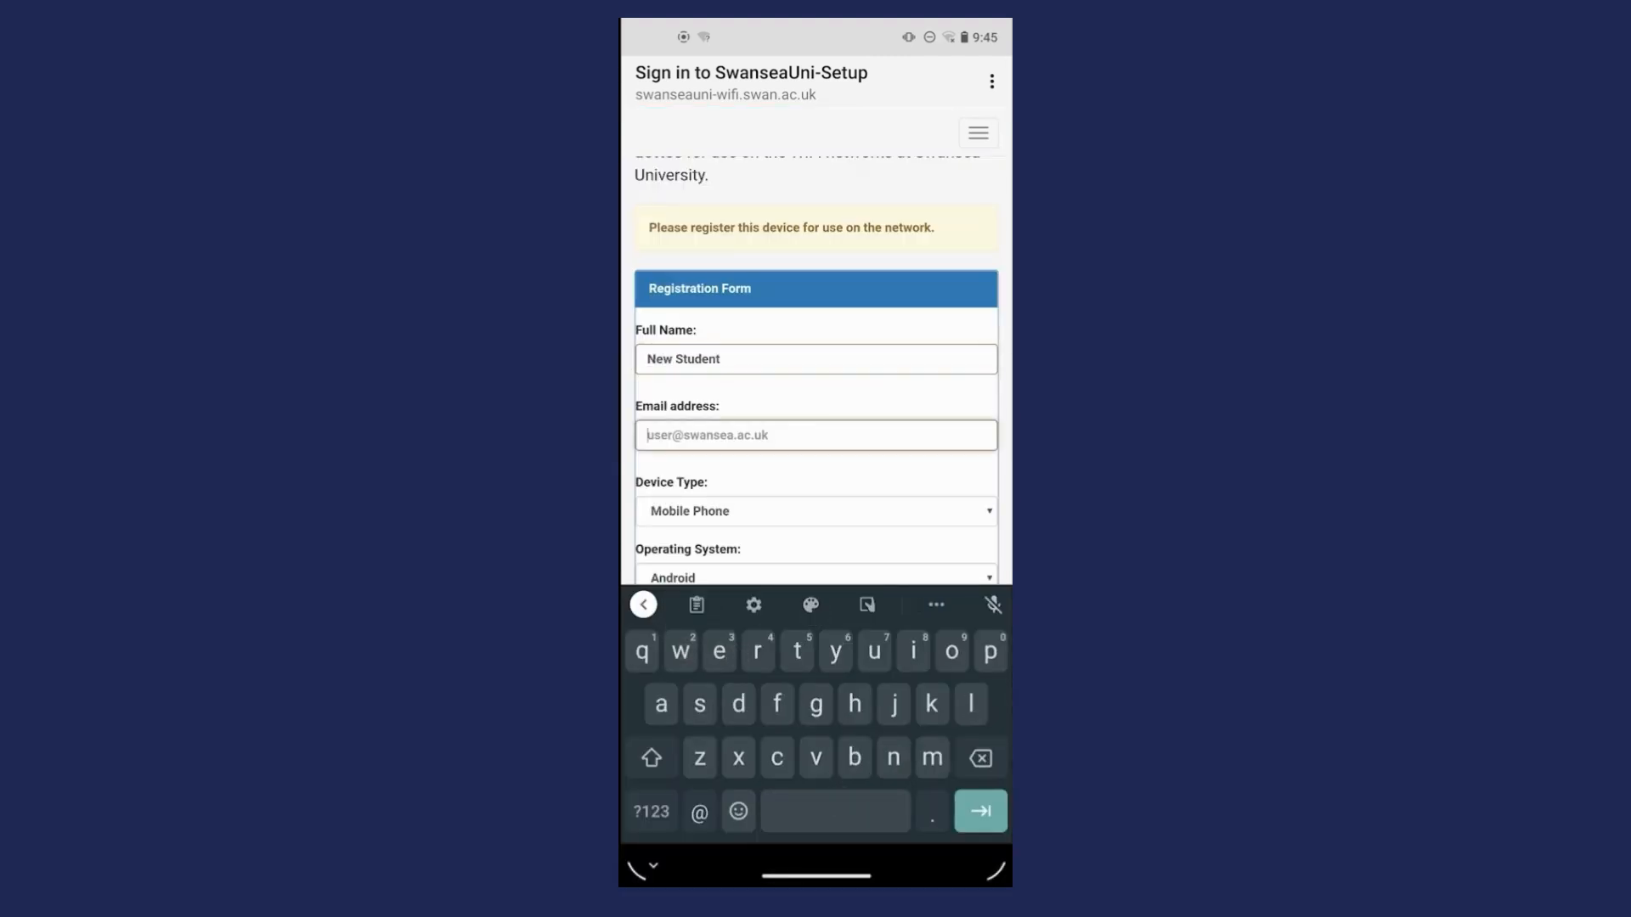
text(1234567@)
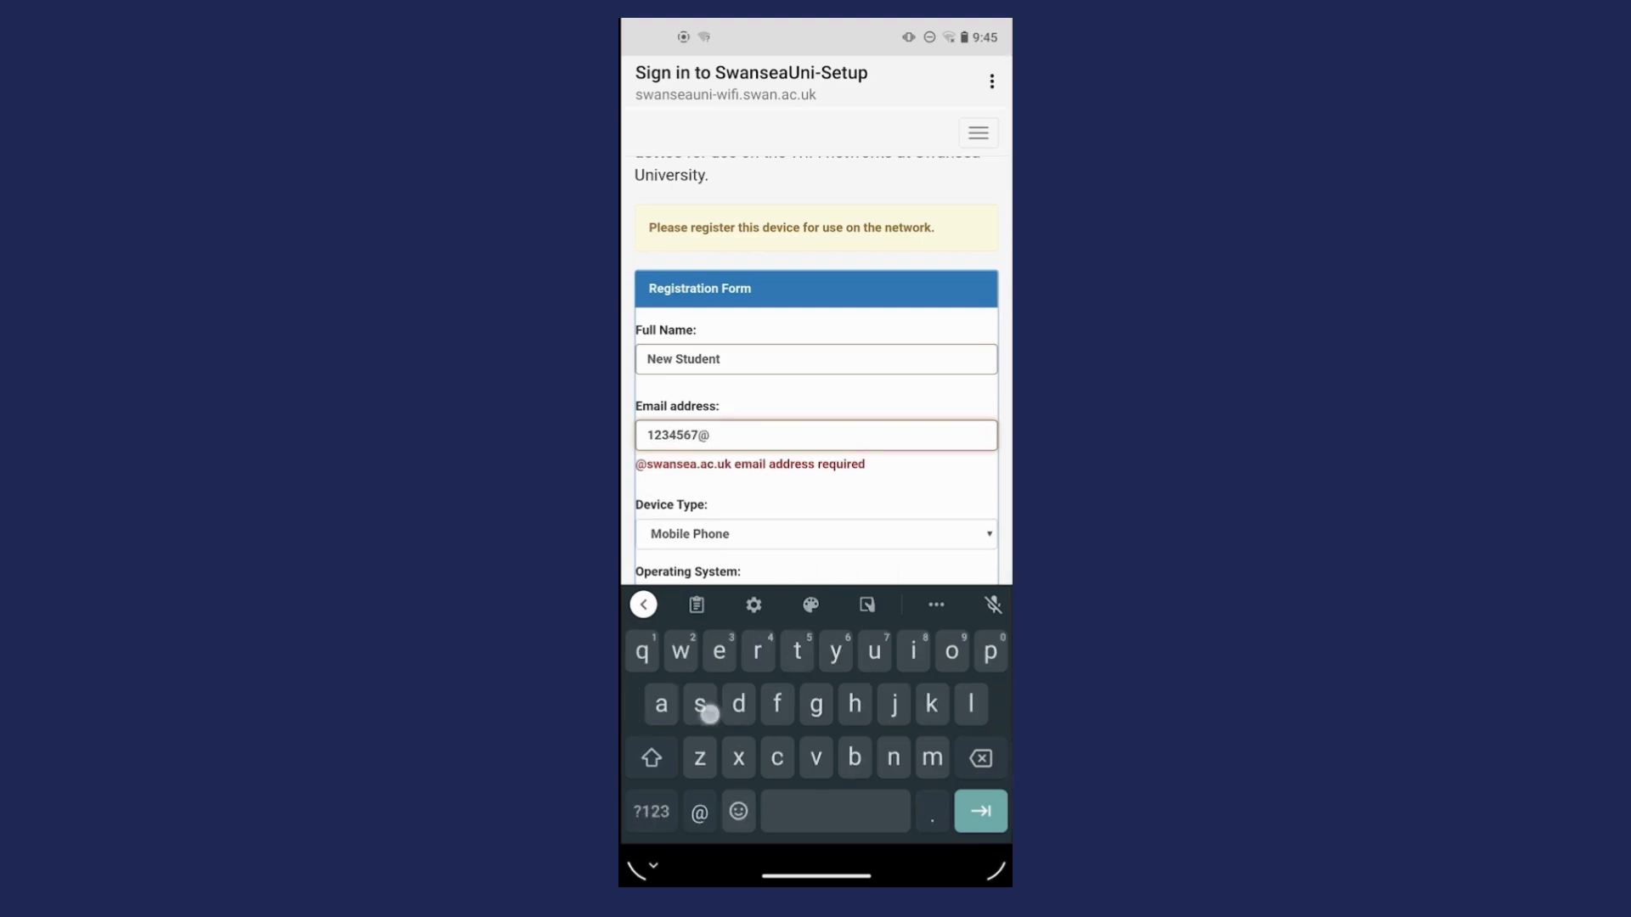
text(swansea)
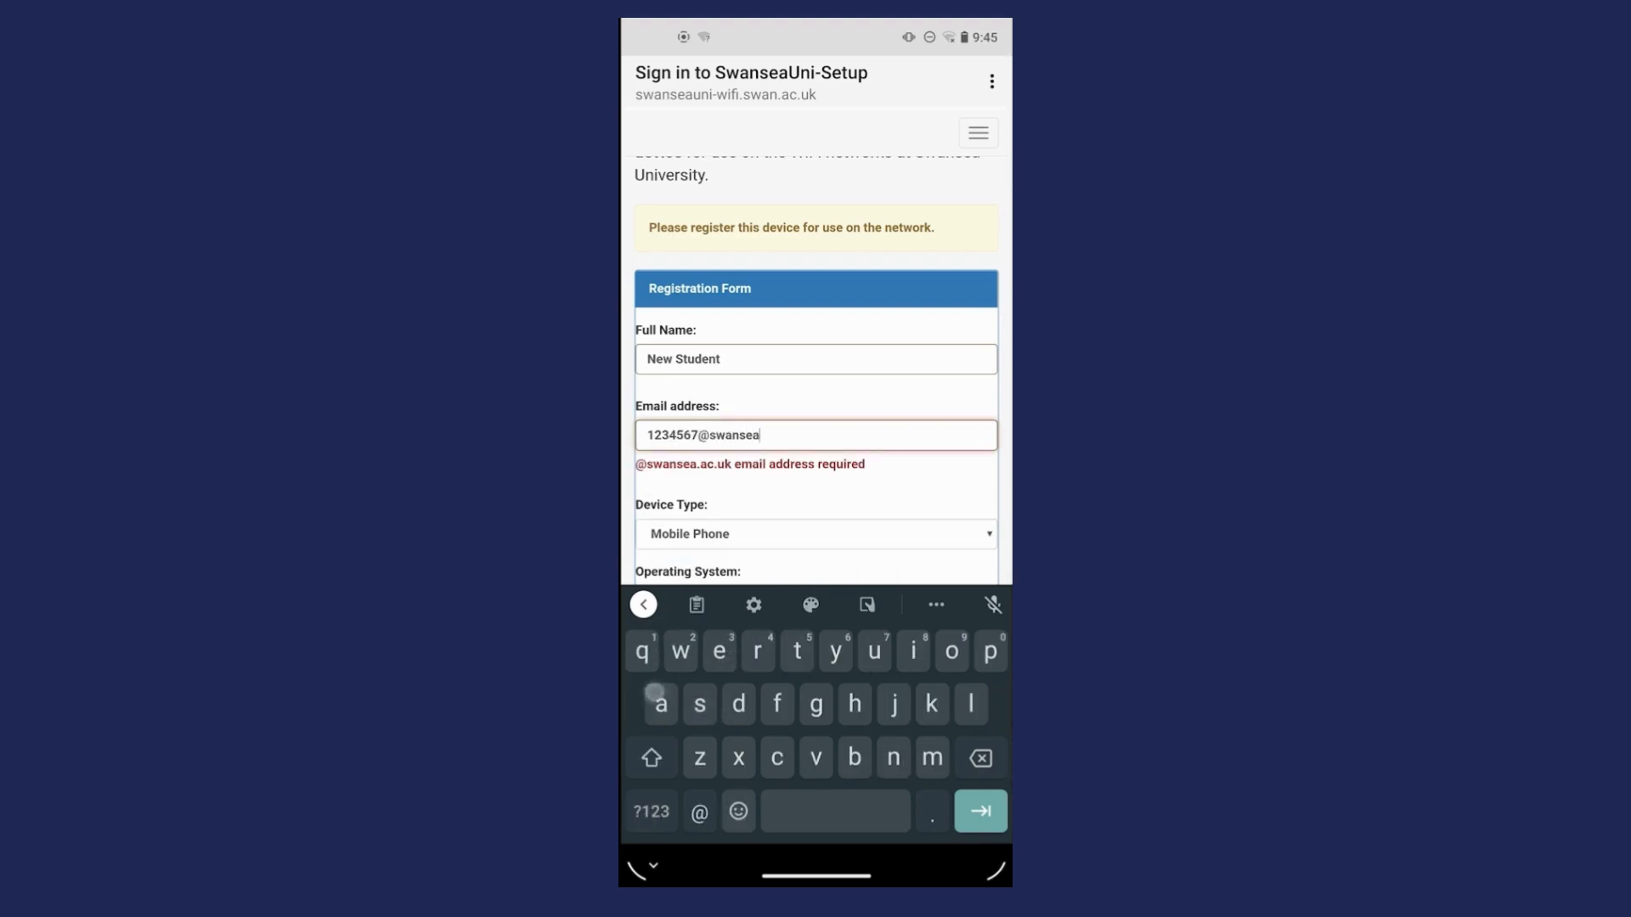
text(.ac)
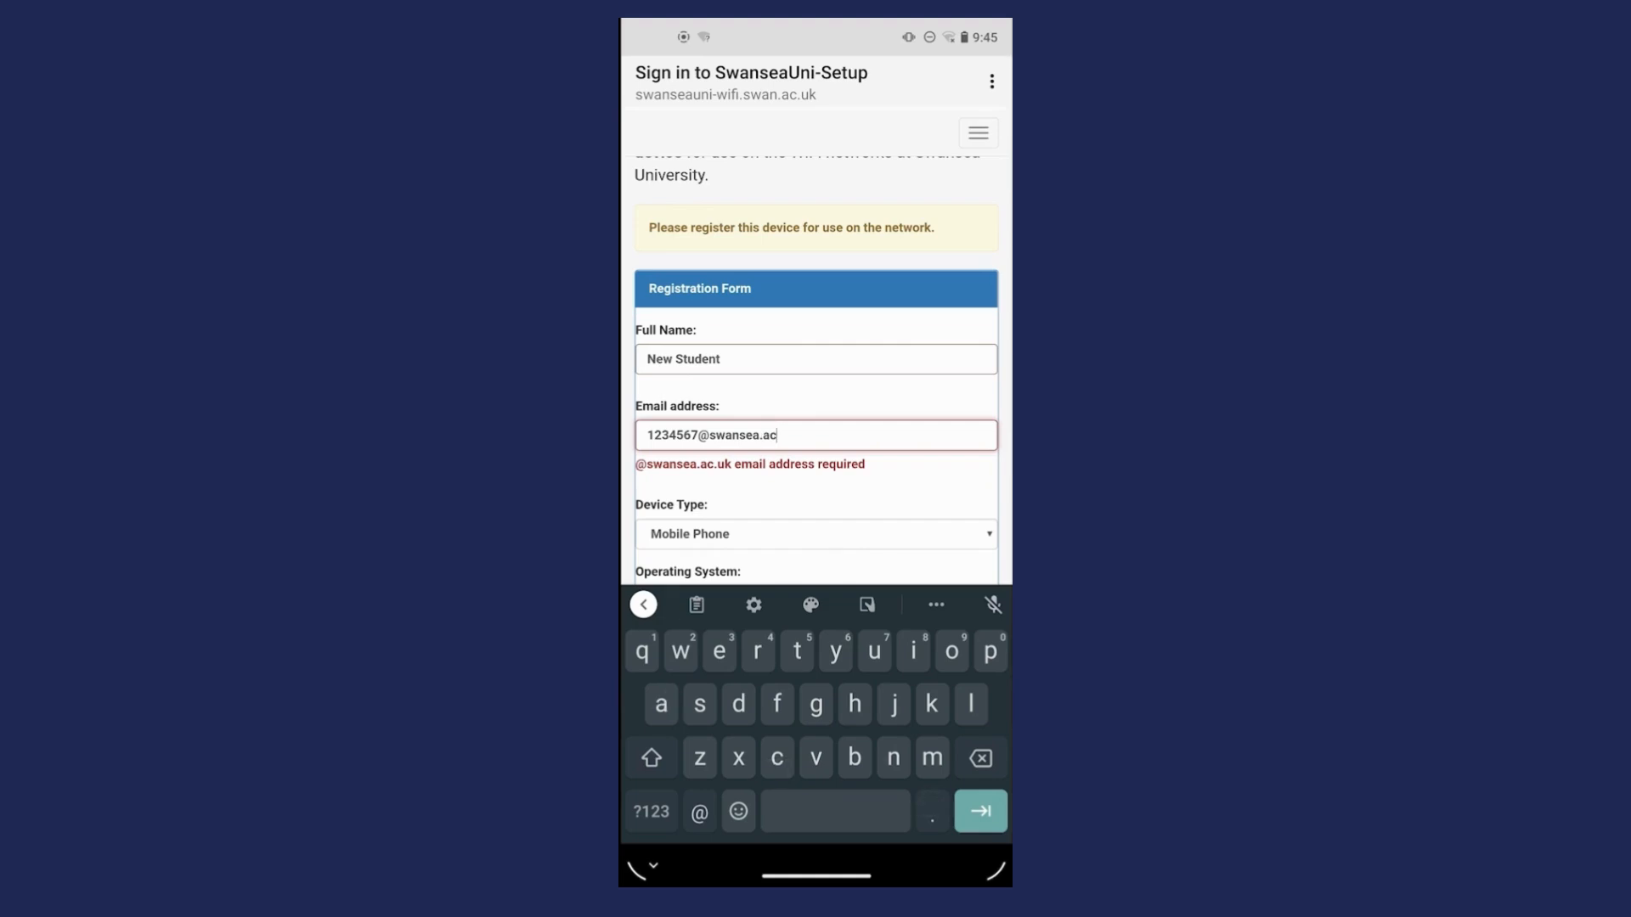
scroll(down, 3)
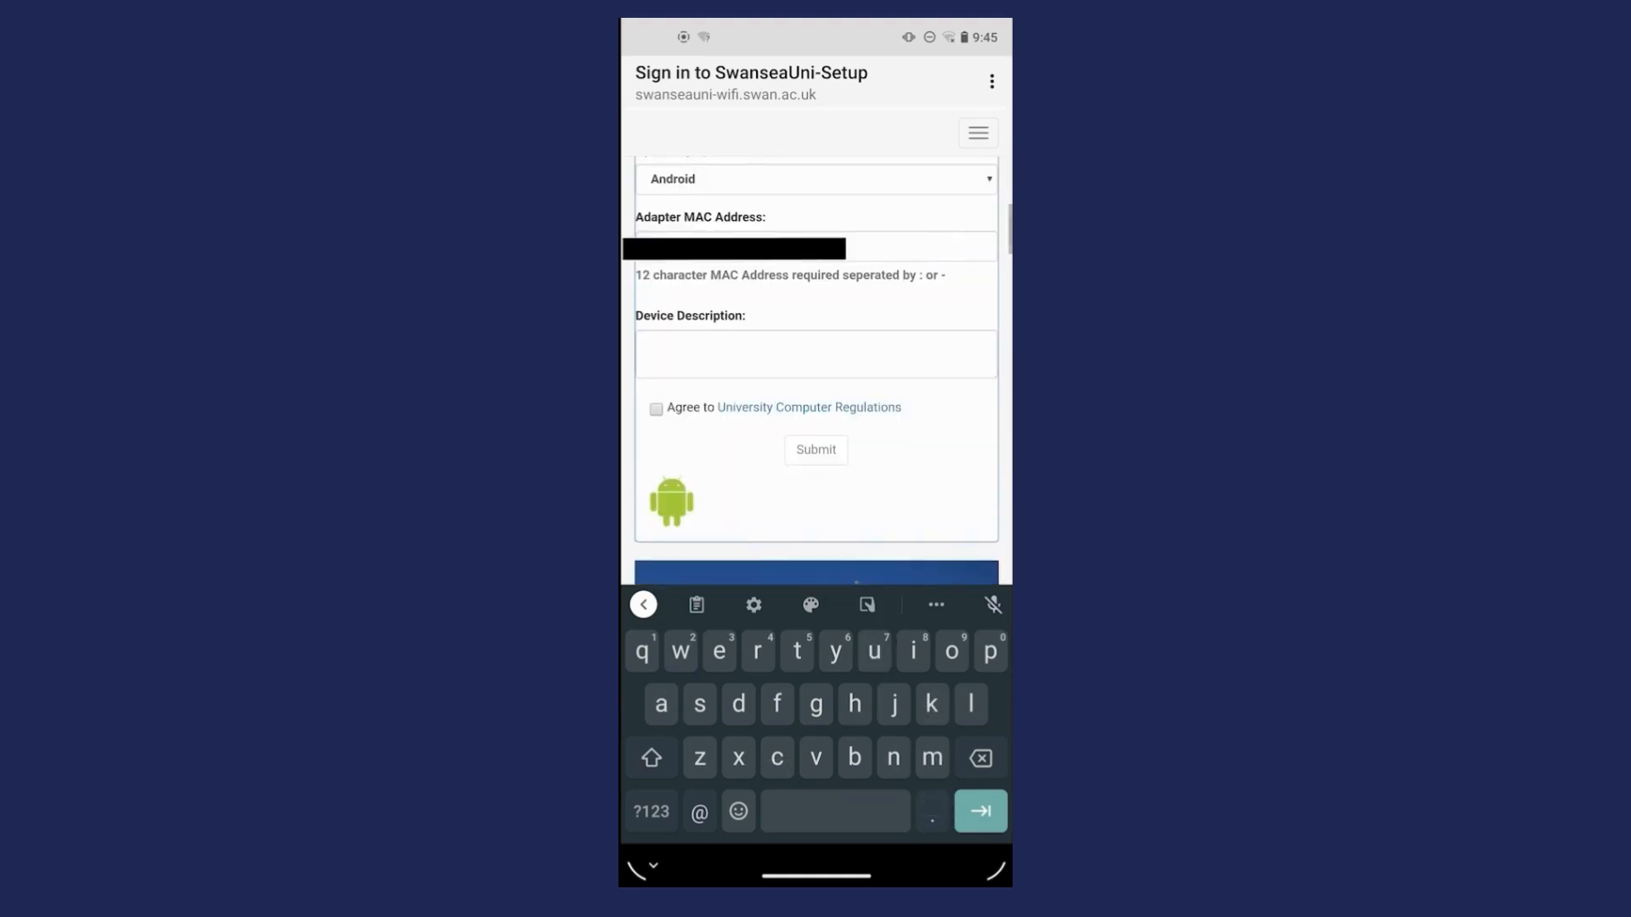
click(655, 408)
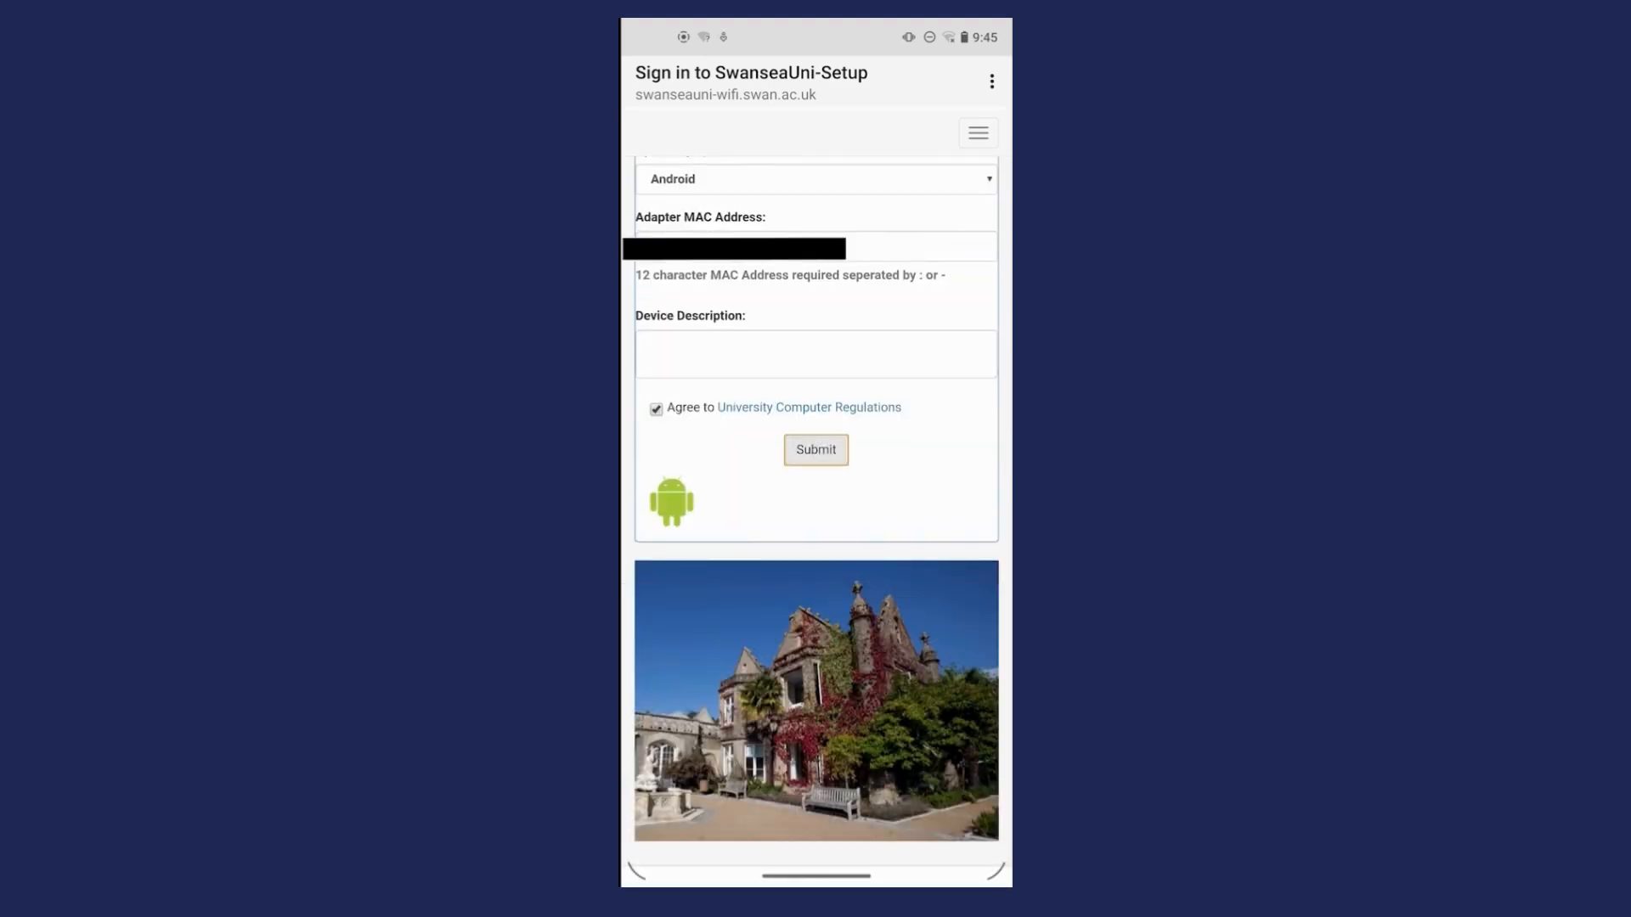
Step: Submit the registration and scroll through the confirmation showing the eduroam username
click(815, 450)
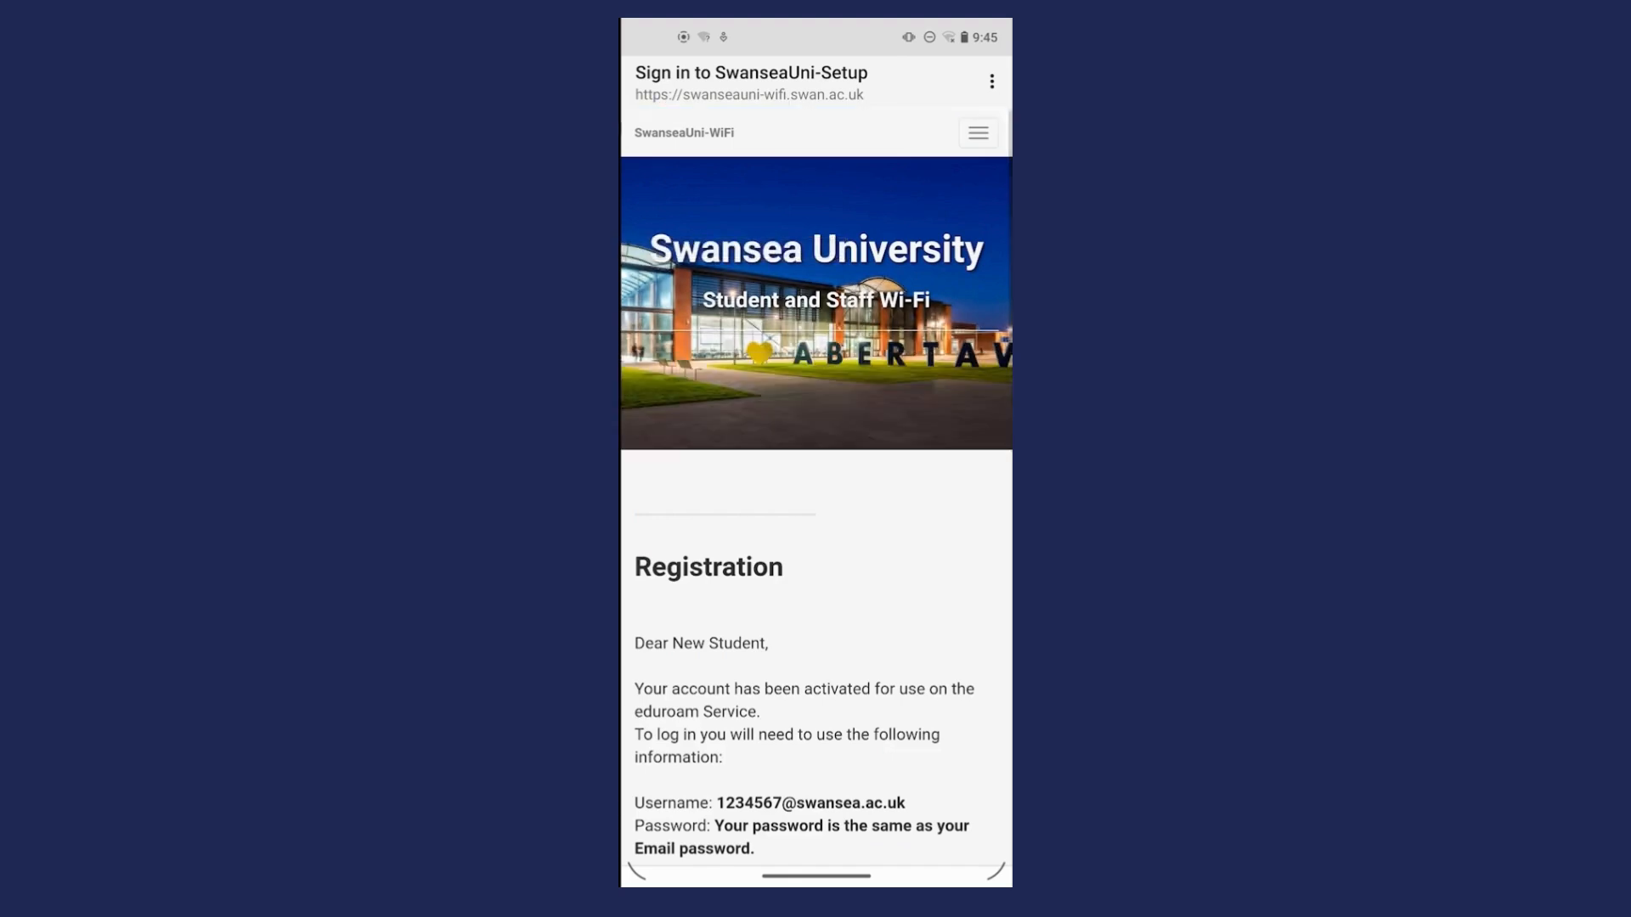
scroll(down, 3)
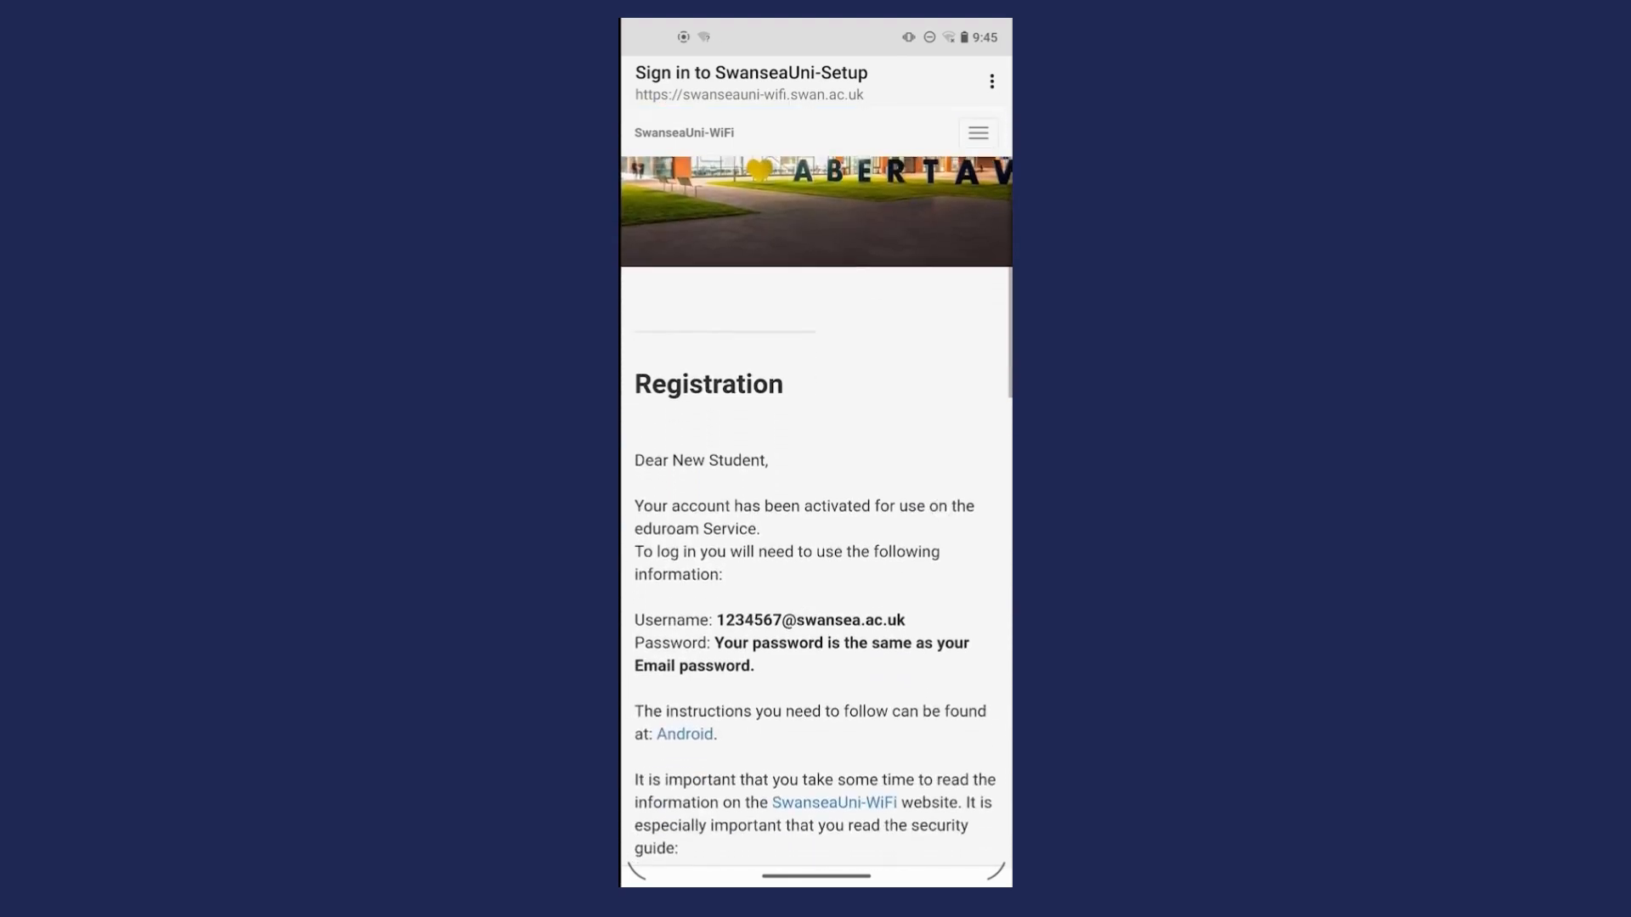
scroll(down, 3)
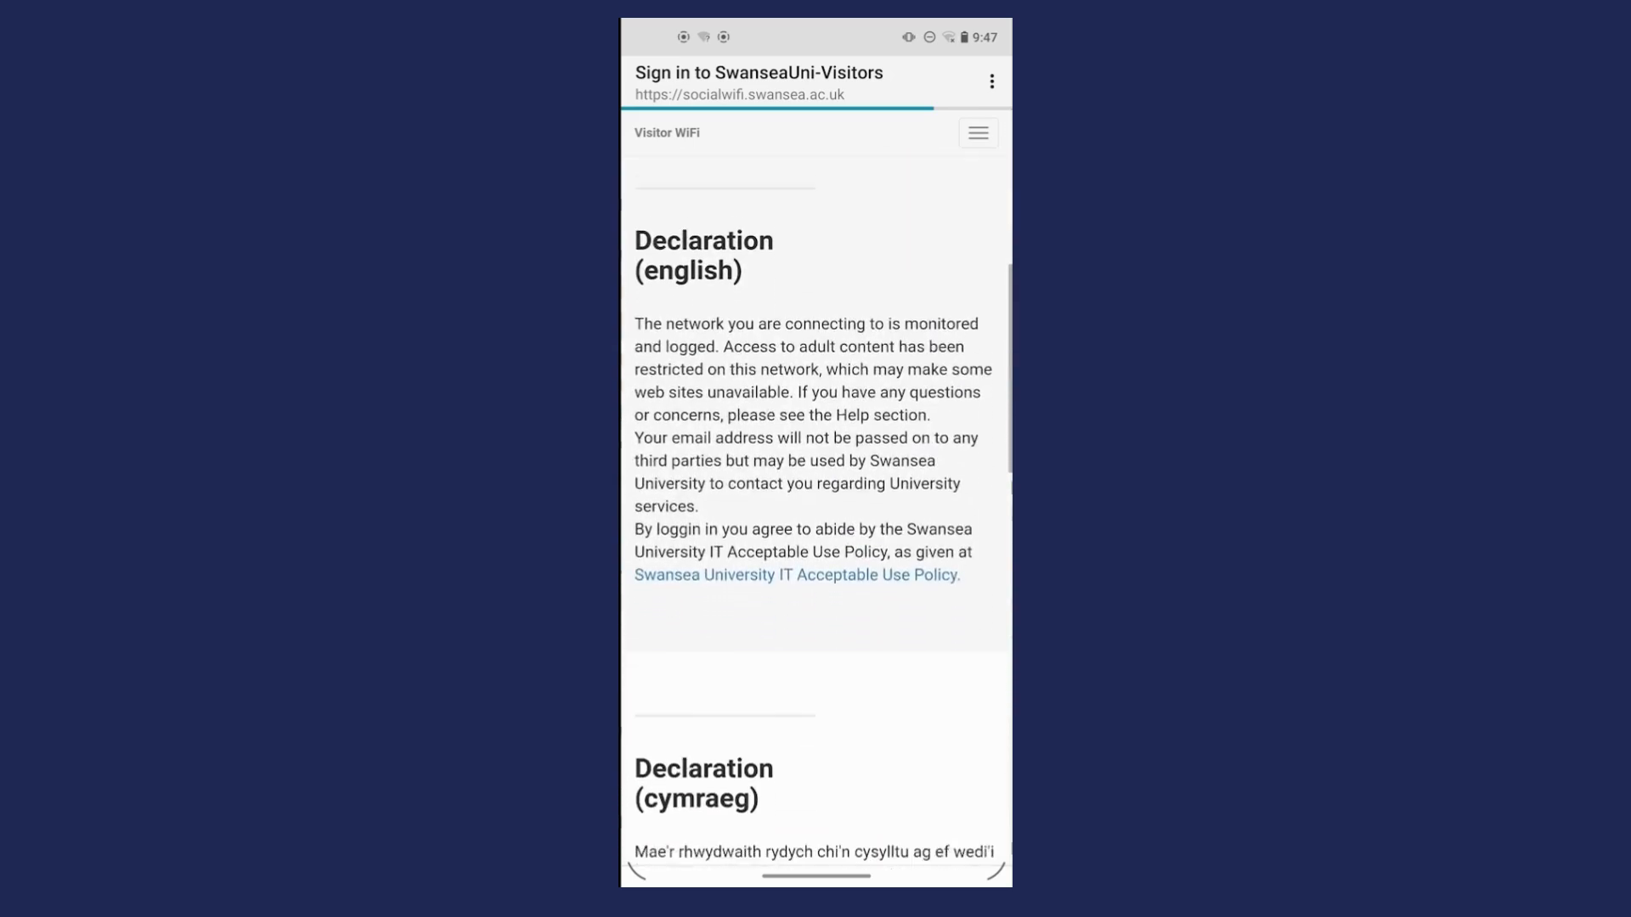
Step: Enter a swansea.ac.uk contact address on the Visitors page and tap I AGREE / CYTUNAF
scroll(down, 3)
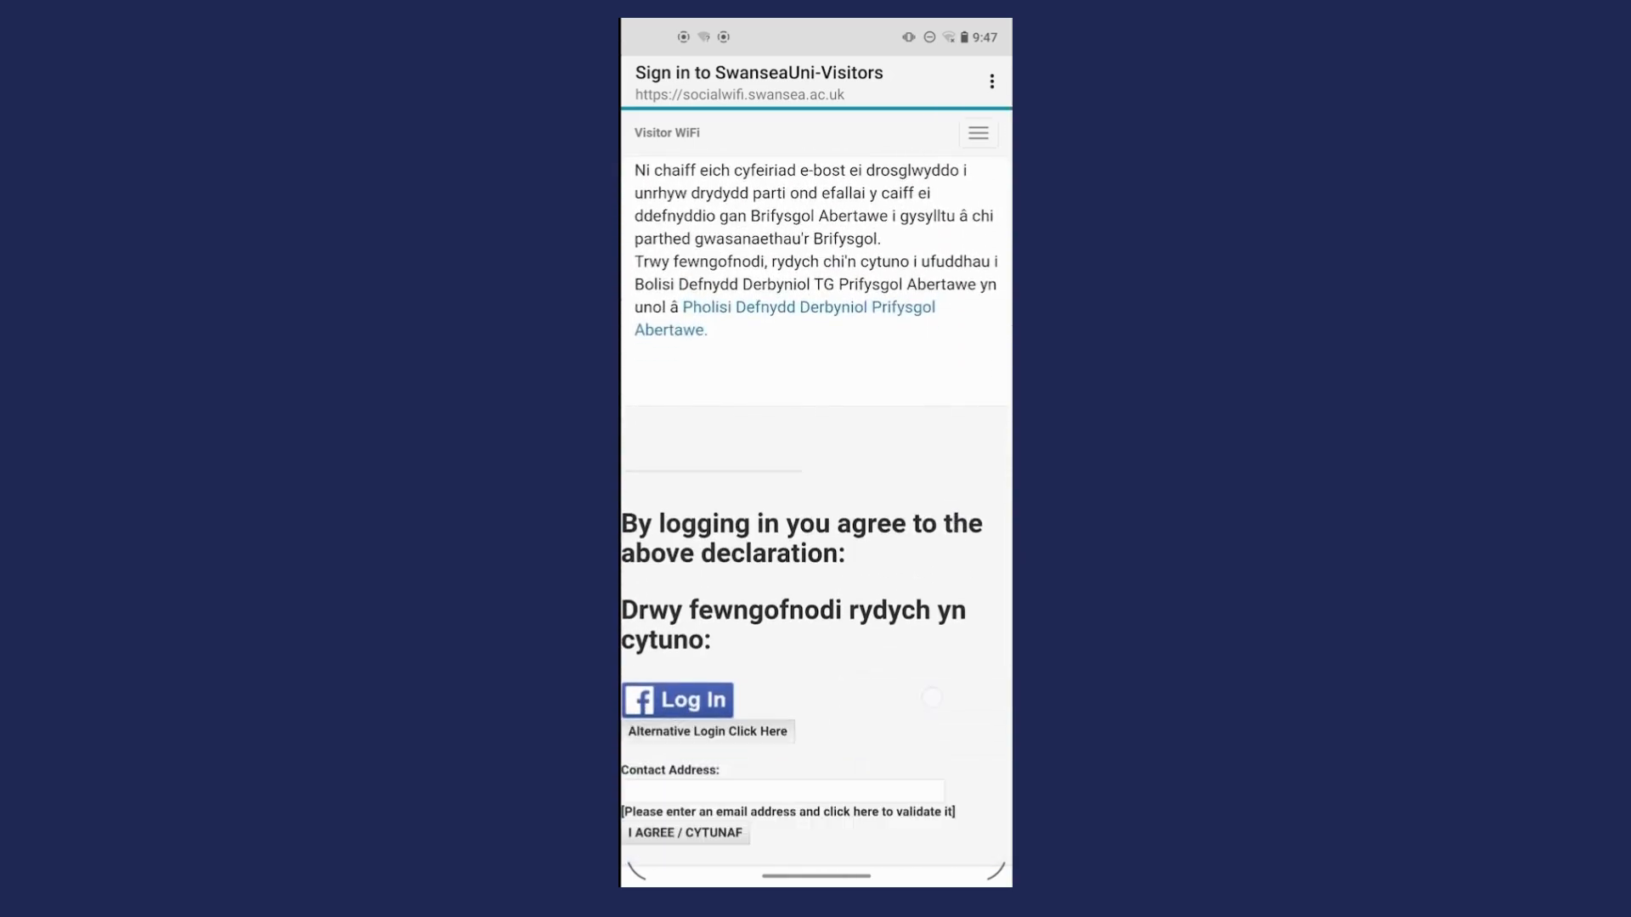
scroll(down, 3)
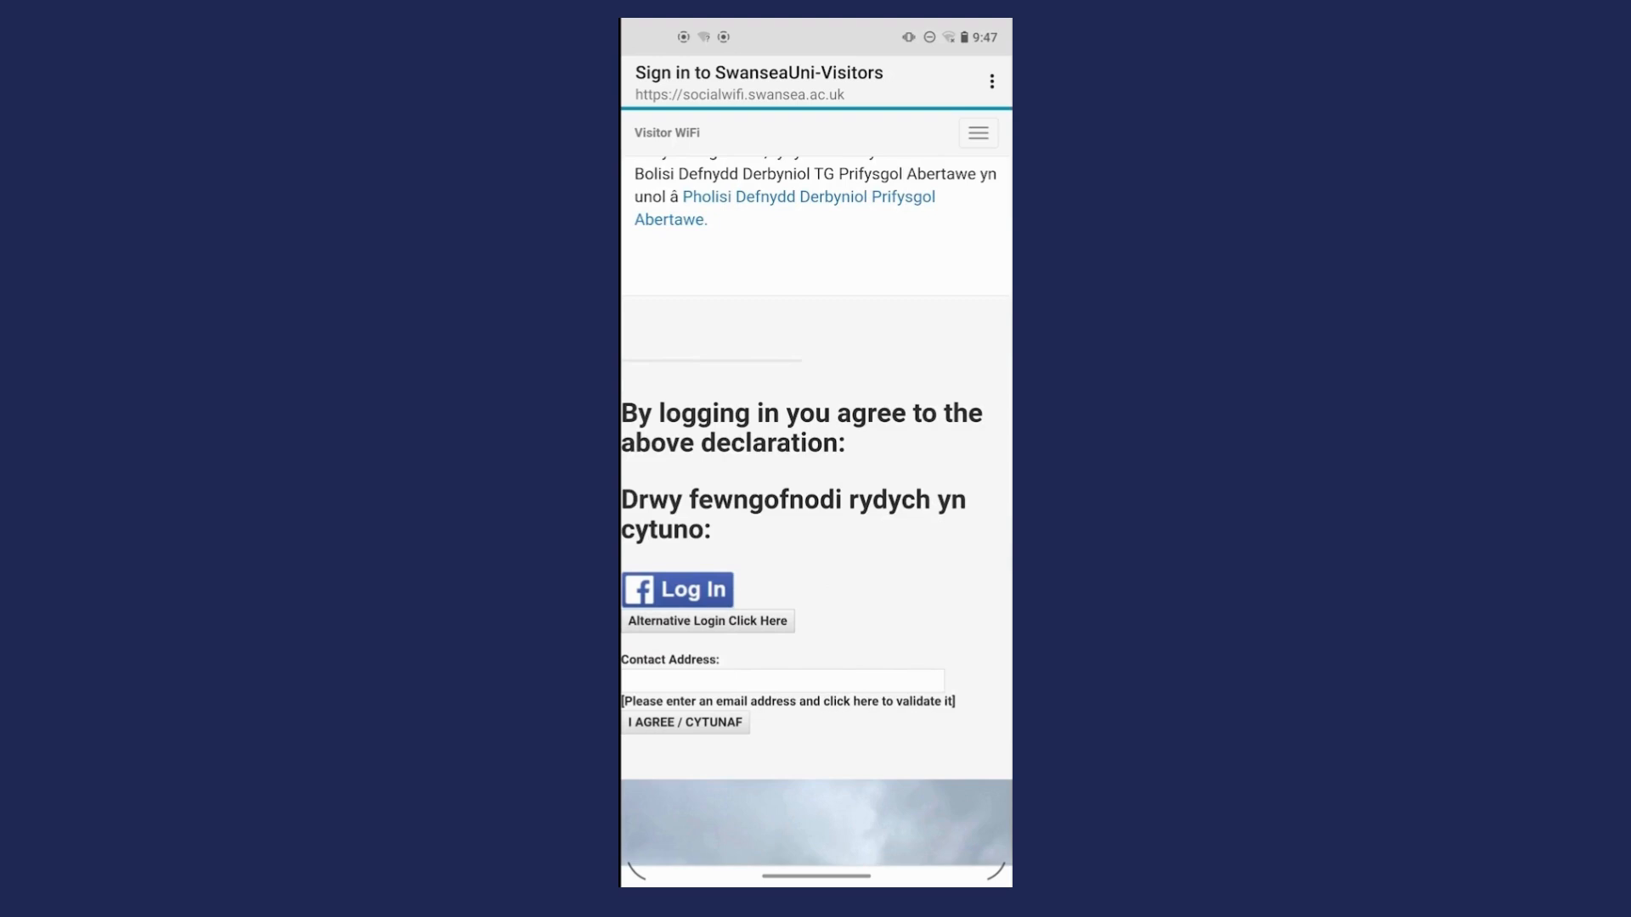
click(786, 680)
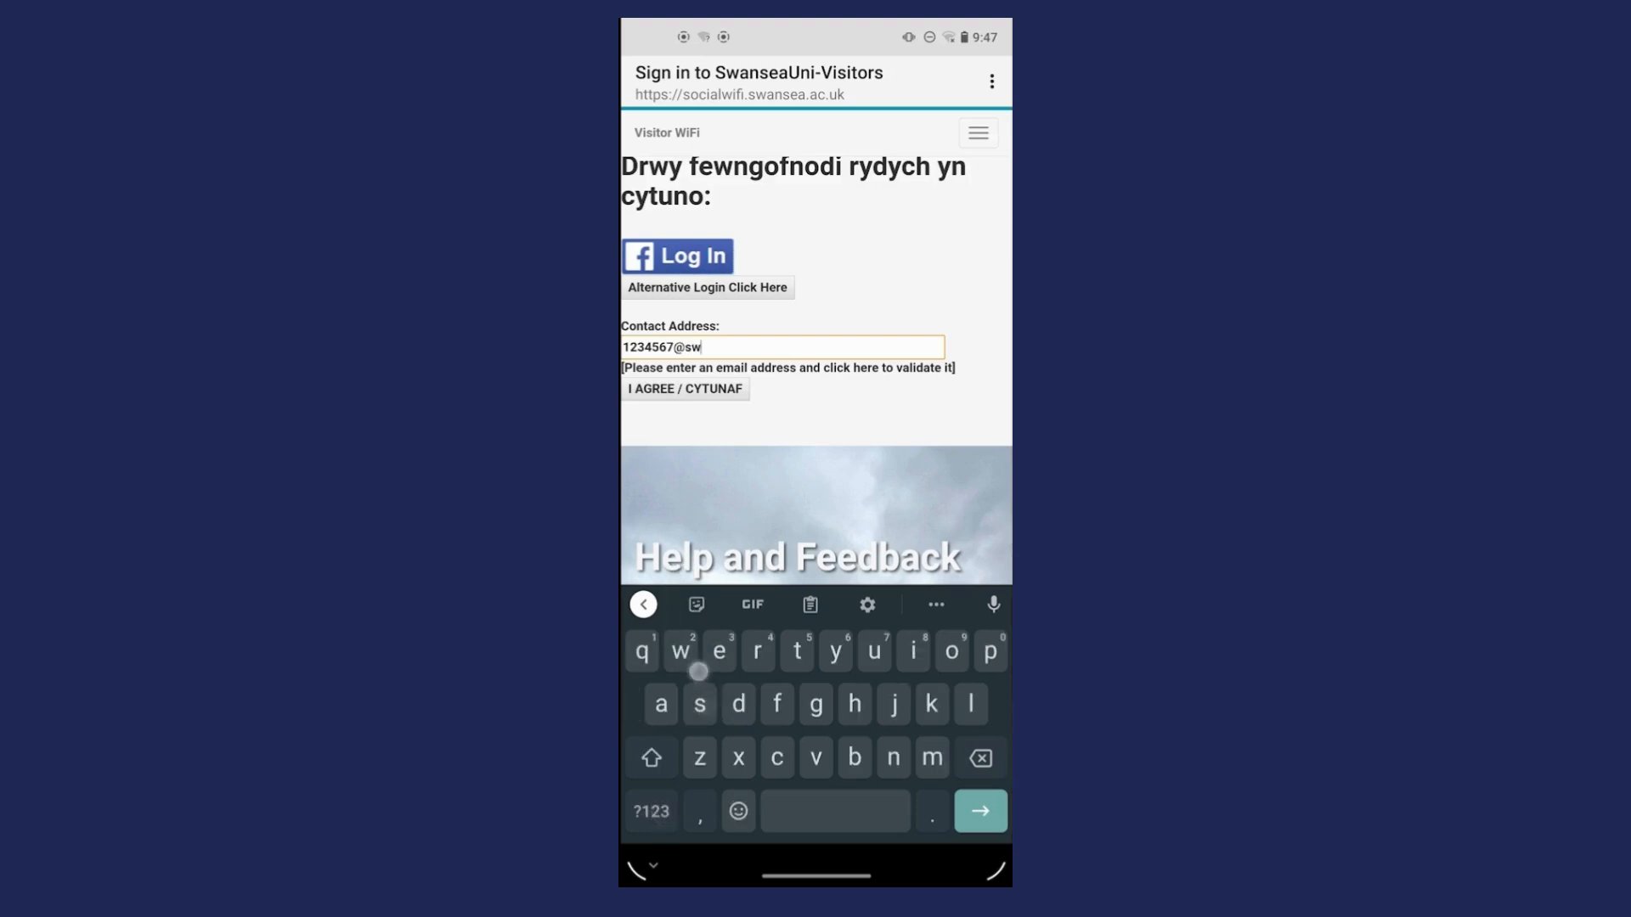
text(ansea)
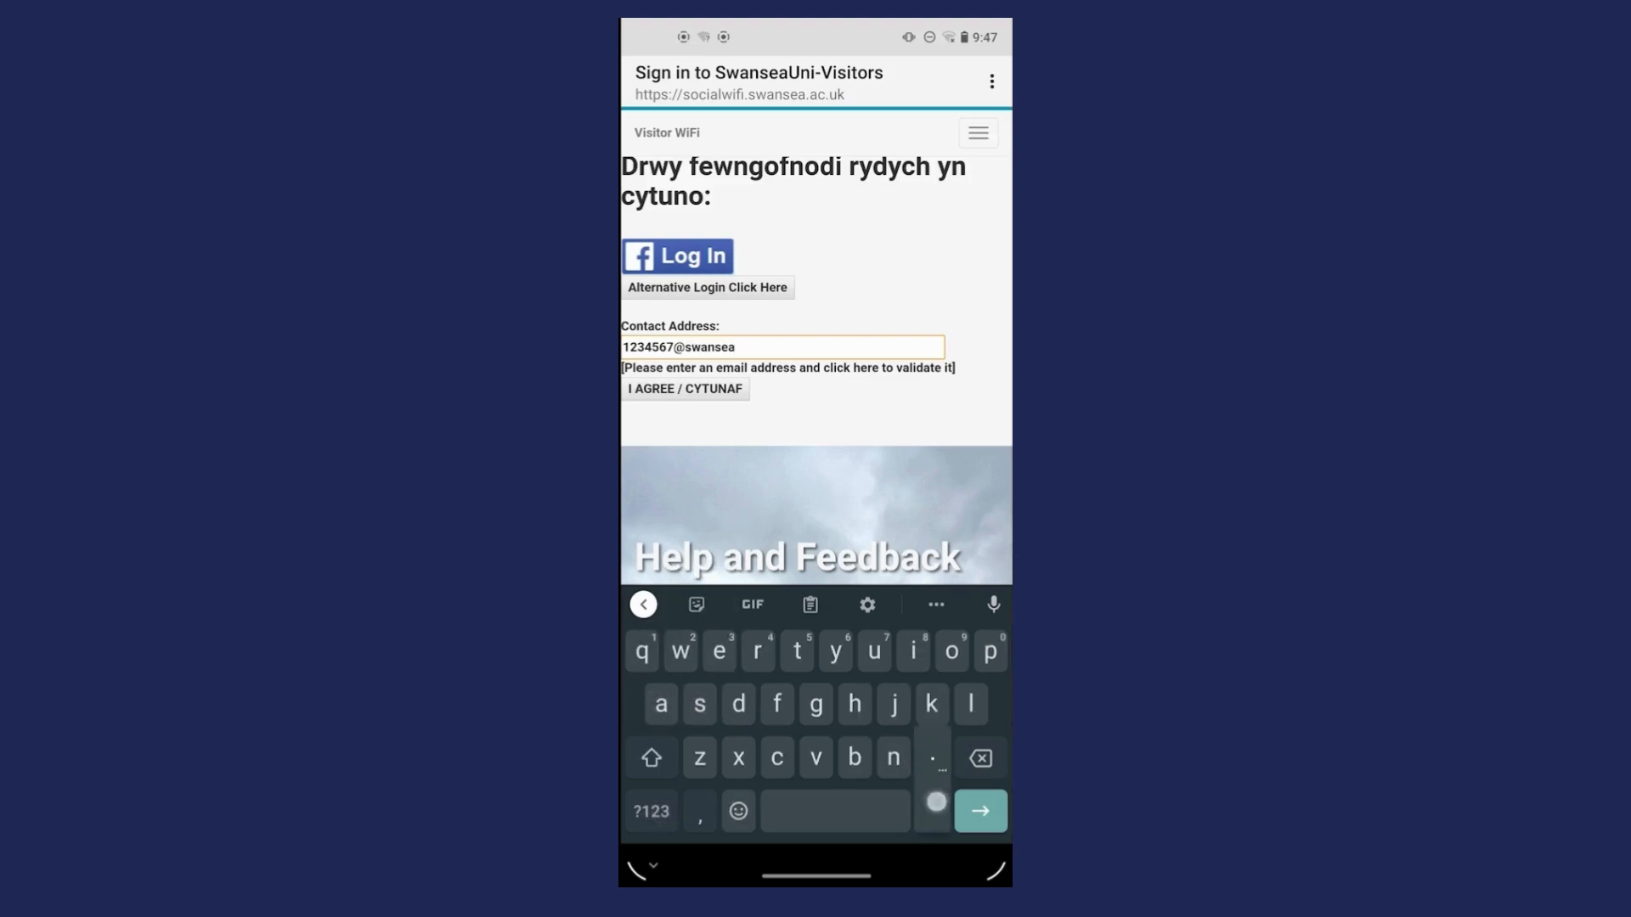
text(.ac.uk)
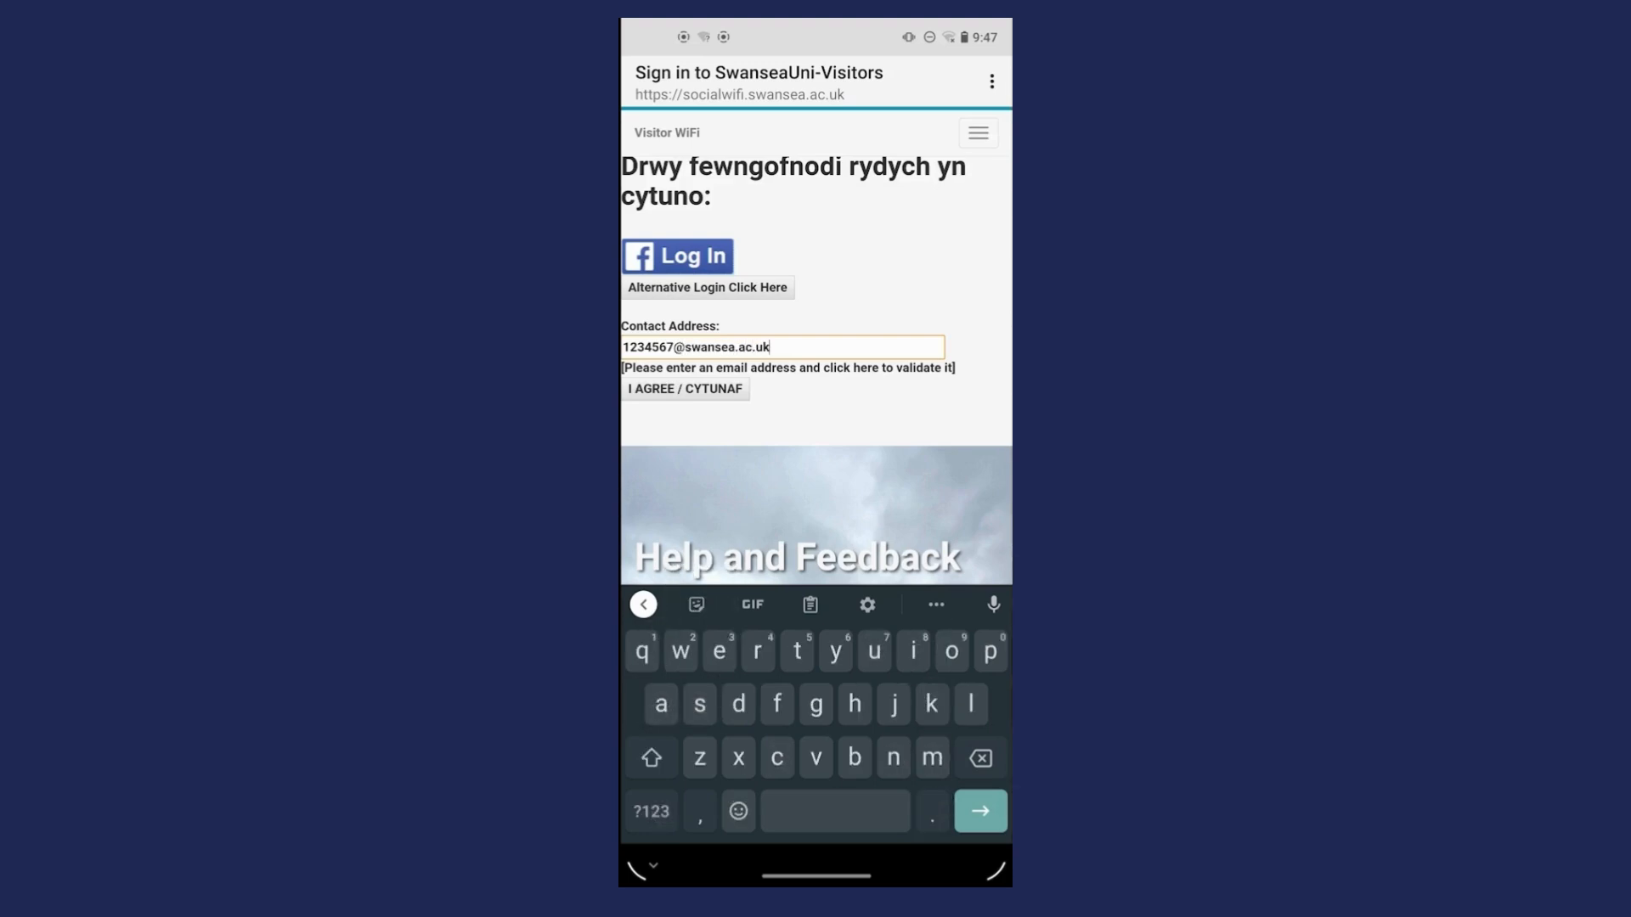
click(686, 389)
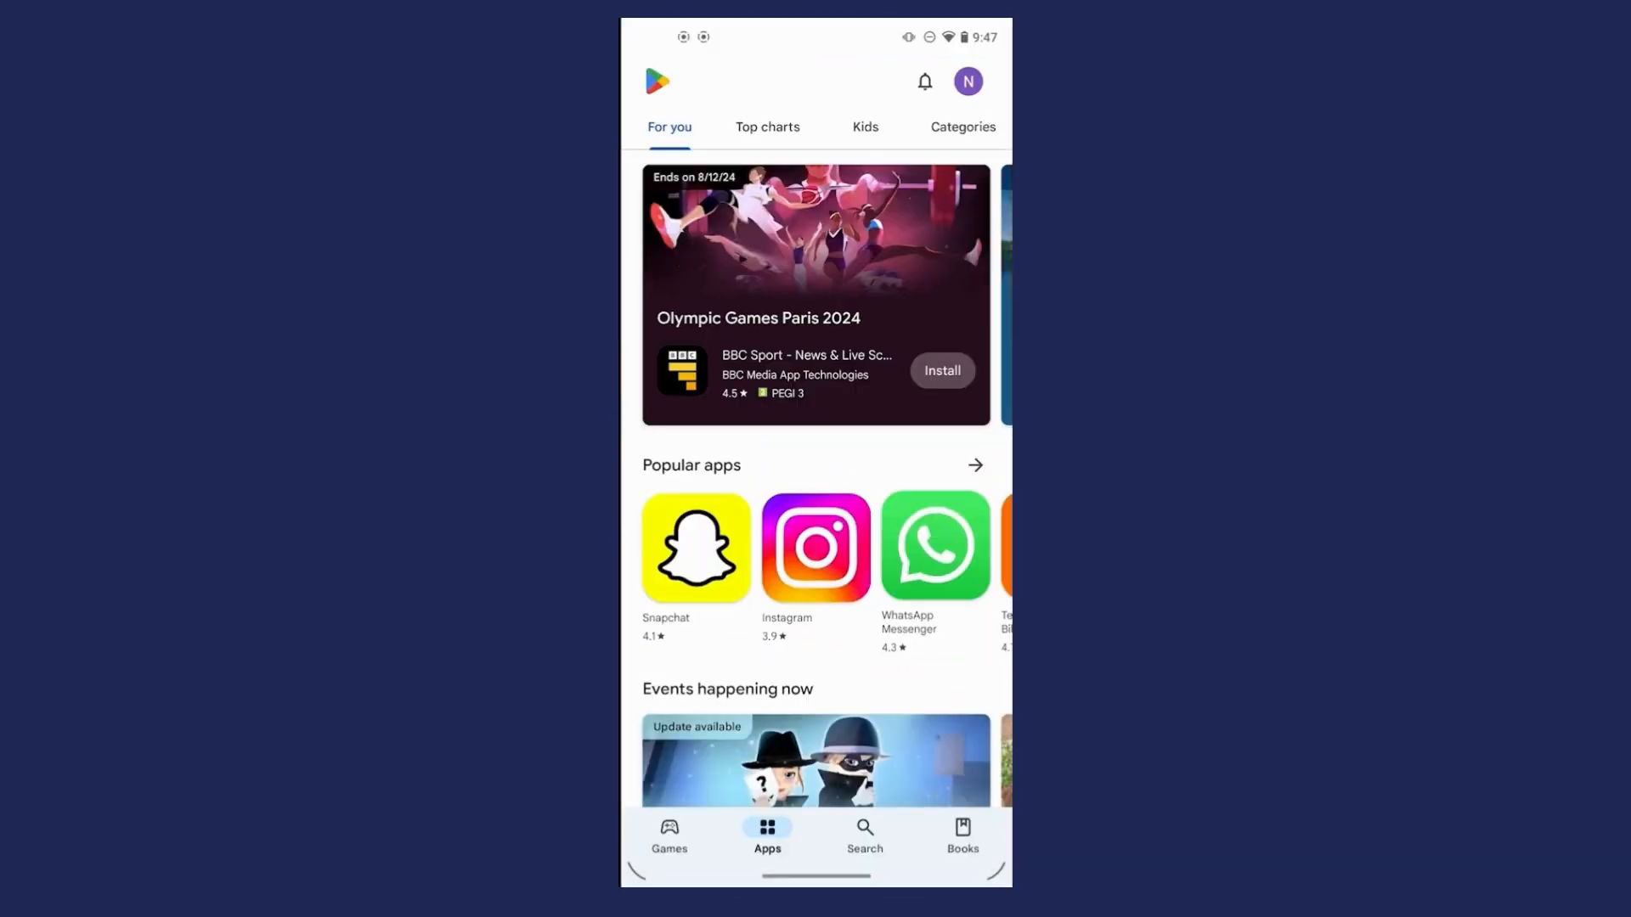
Step: Search Play Store for geteduroam, install the SURF B.V. app and launch it
click(865, 832)
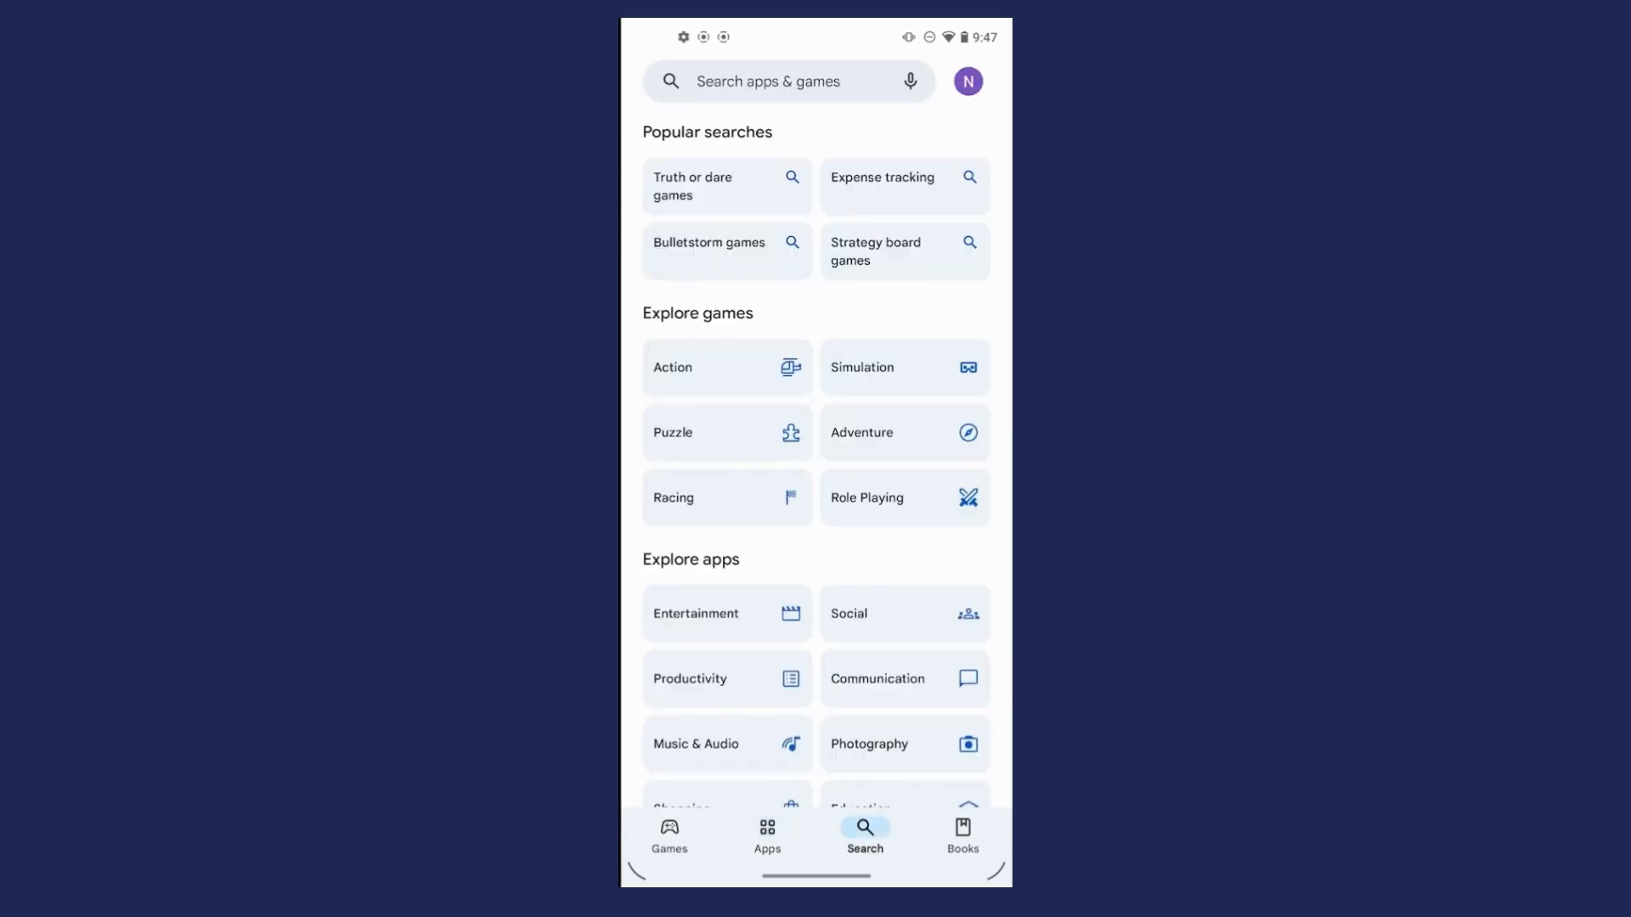
click(787, 82)
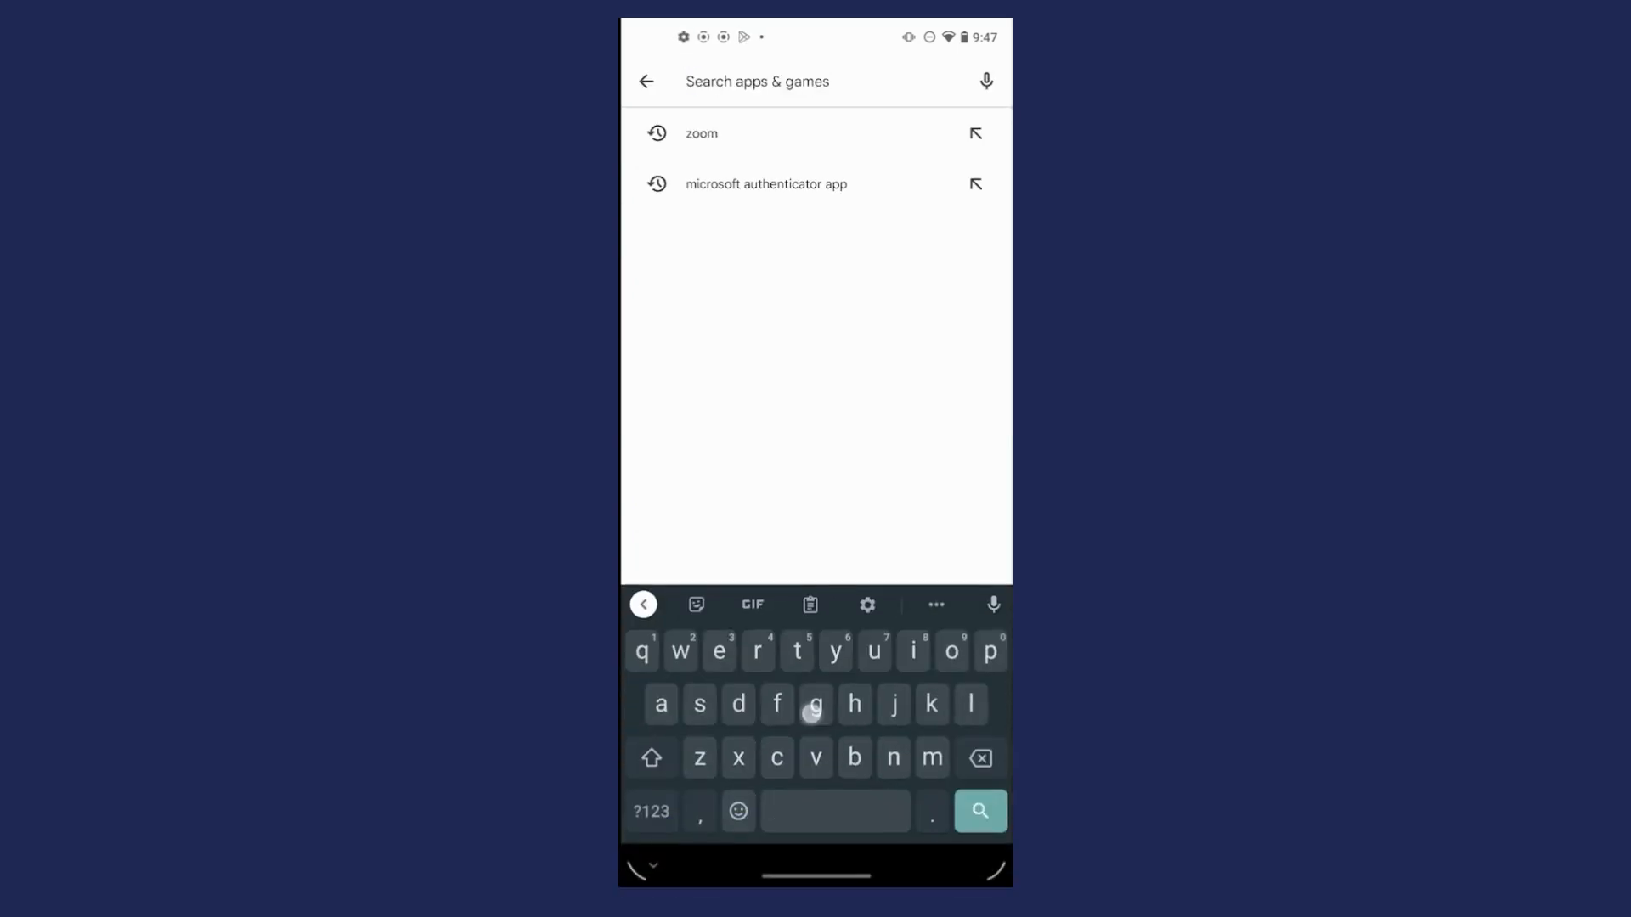
text(geteduroam)
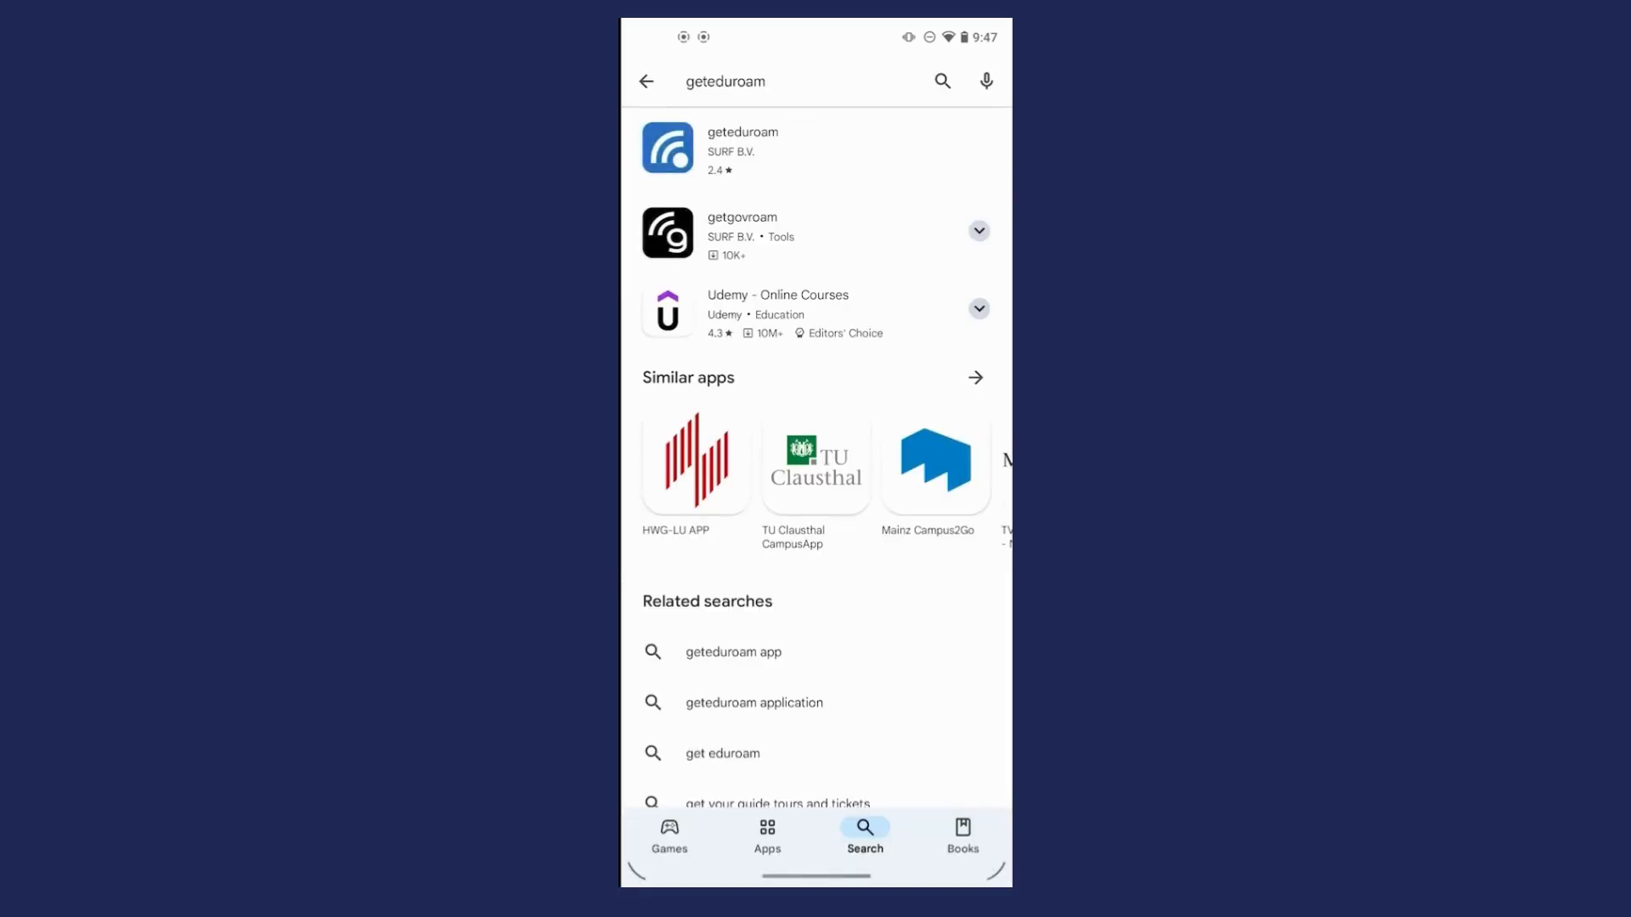
click(742, 149)
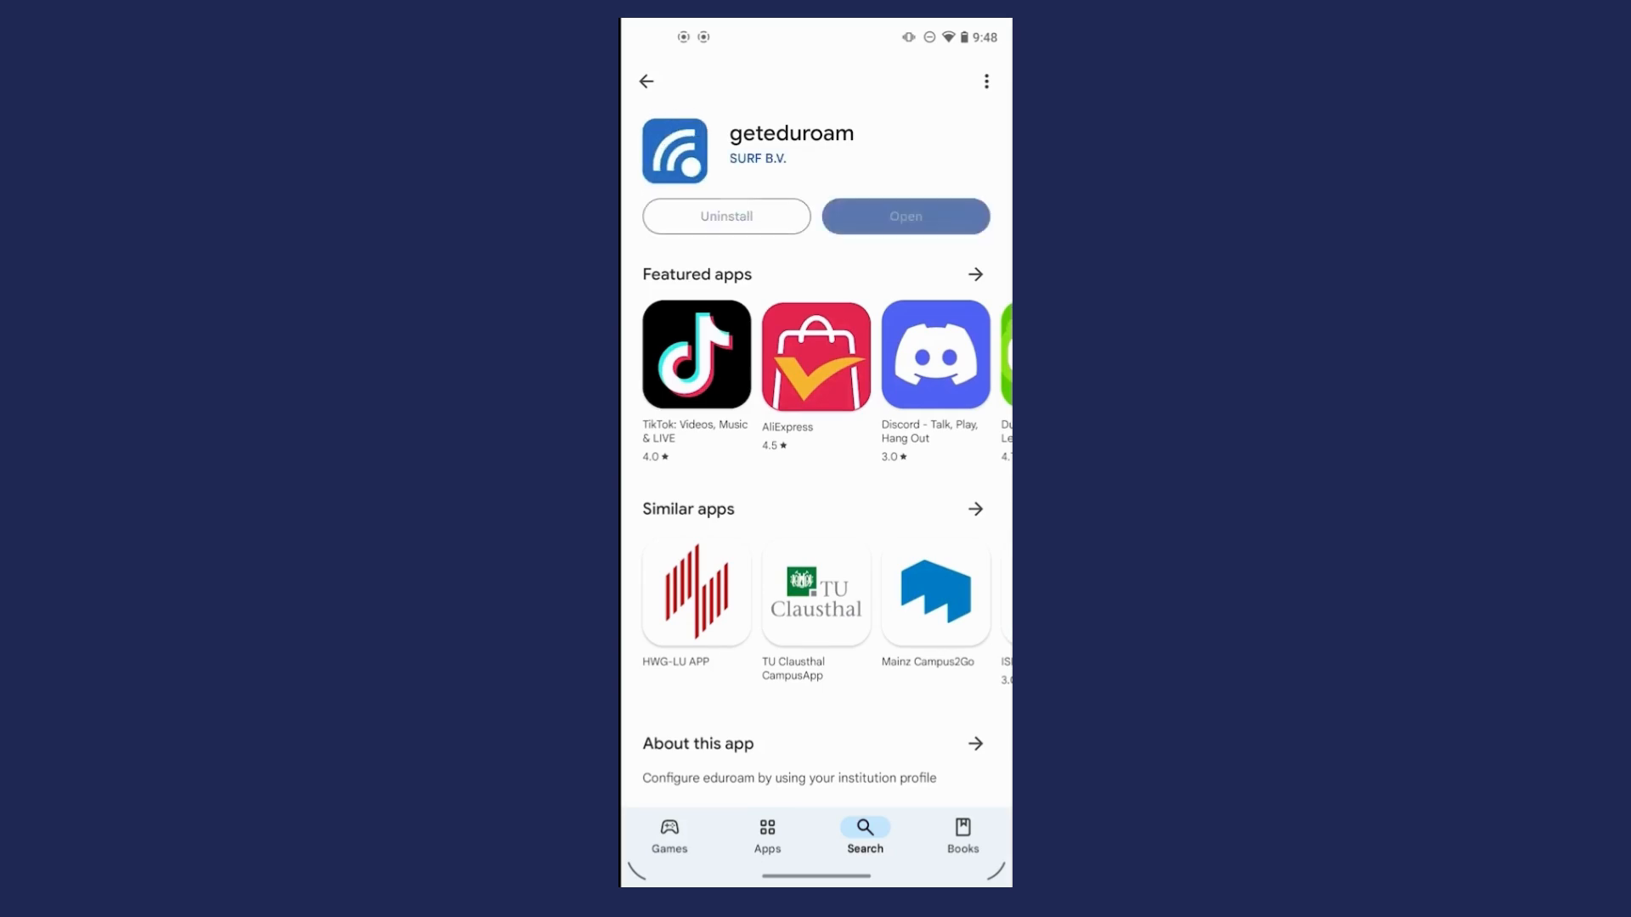
click(905, 216)
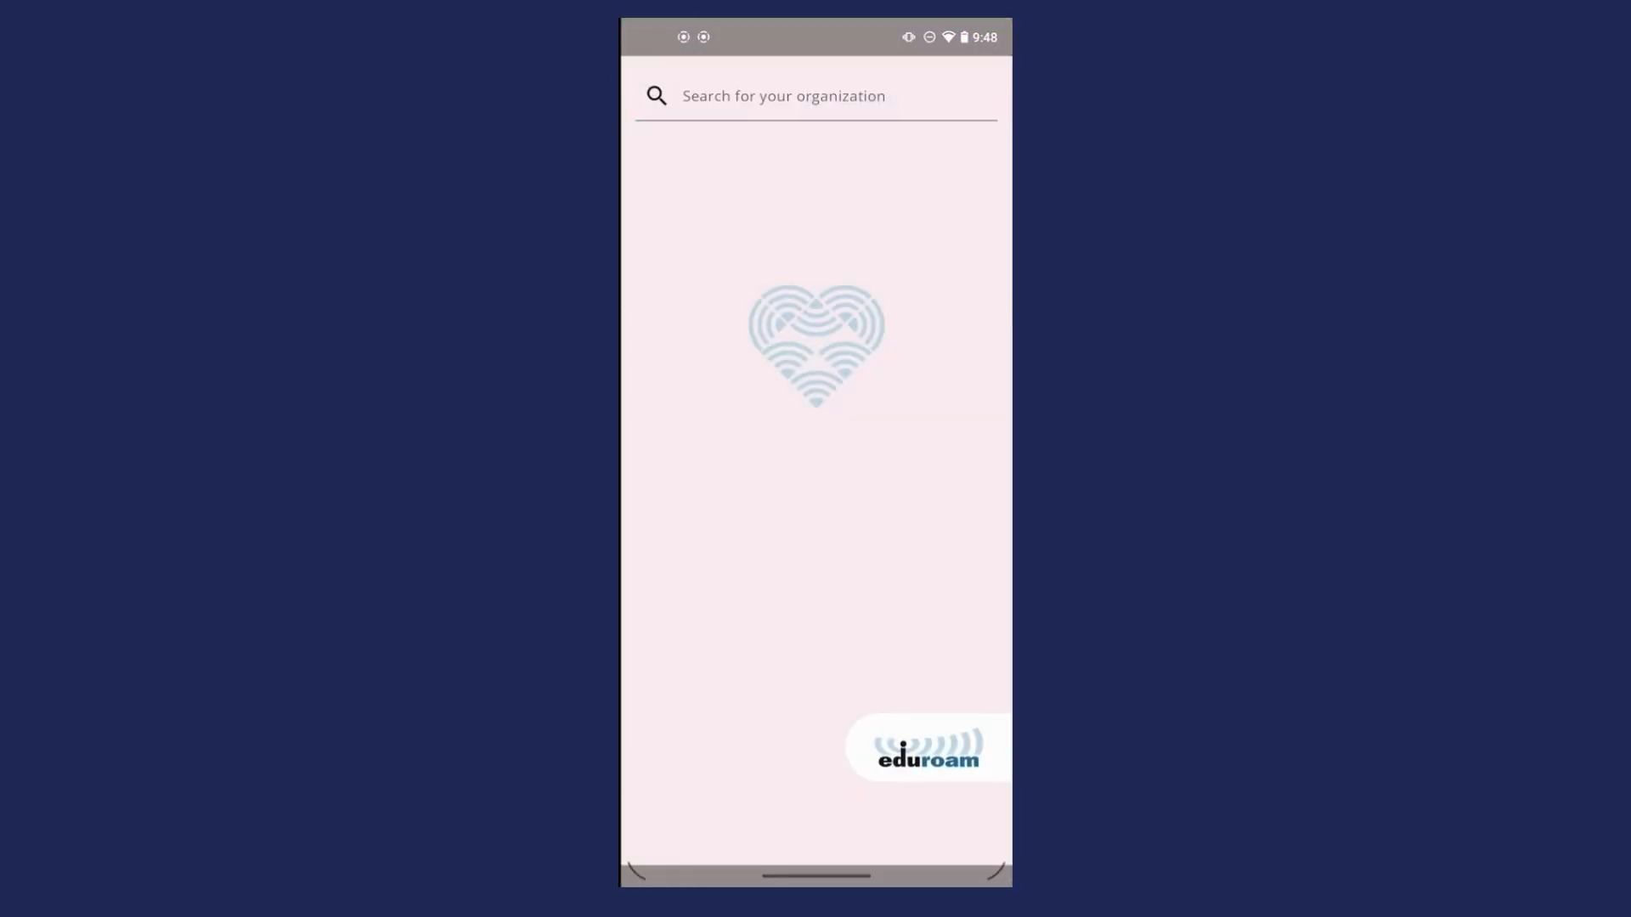
Step: Pick Swansea University after searching 'sw', agree to its terms, and start entering the username
text(swa)
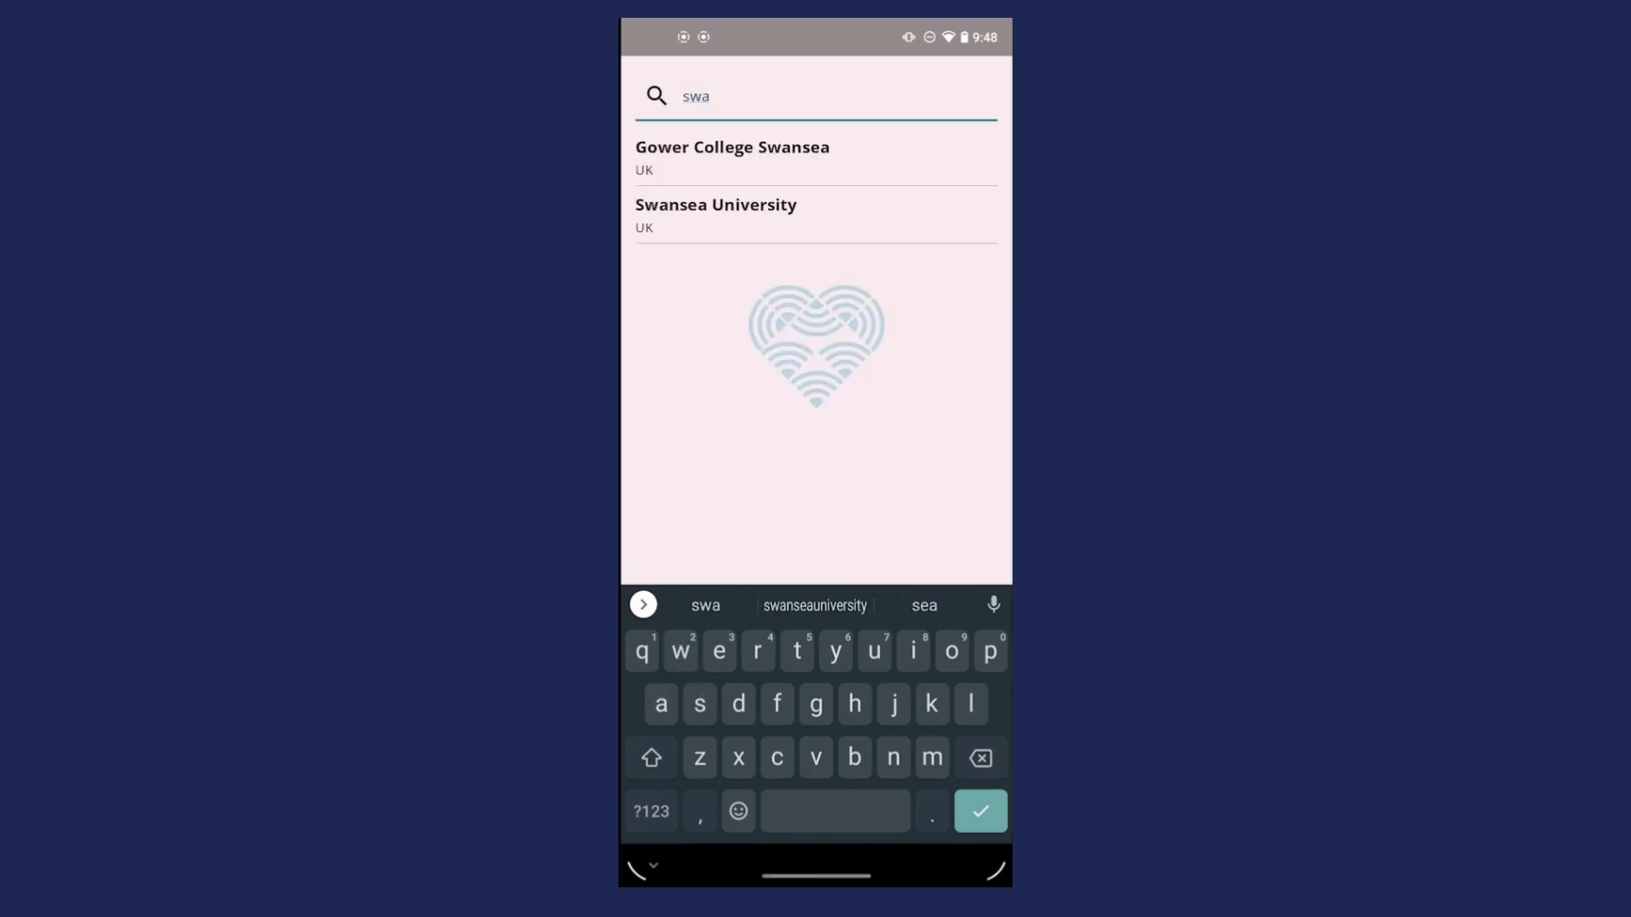
click(717, 204)
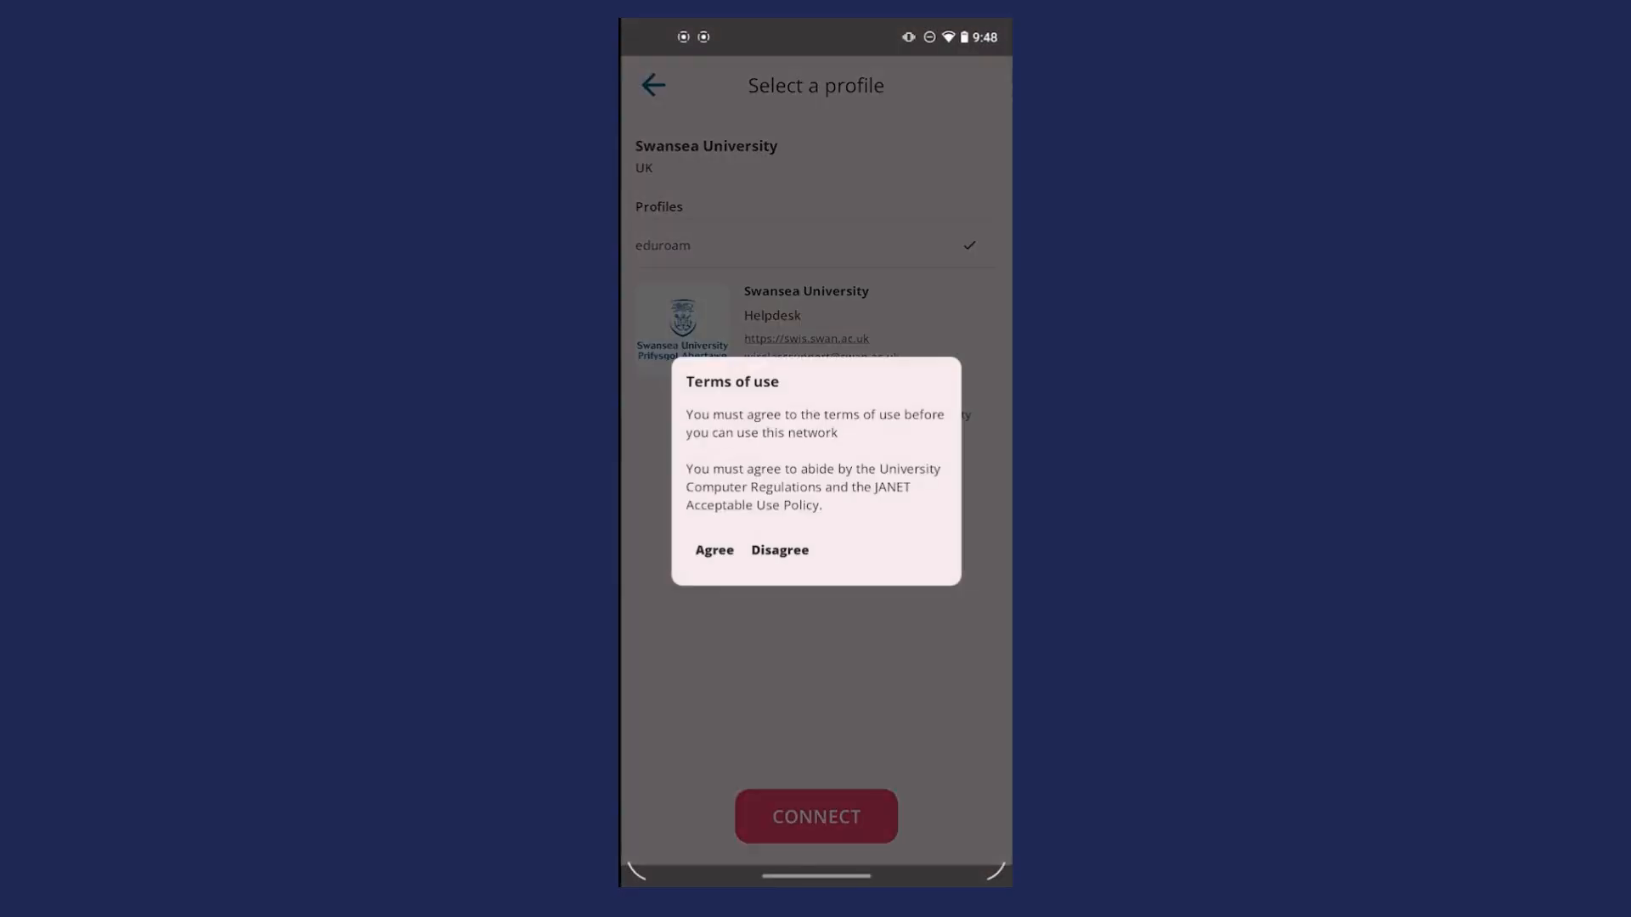
click(714, 550)
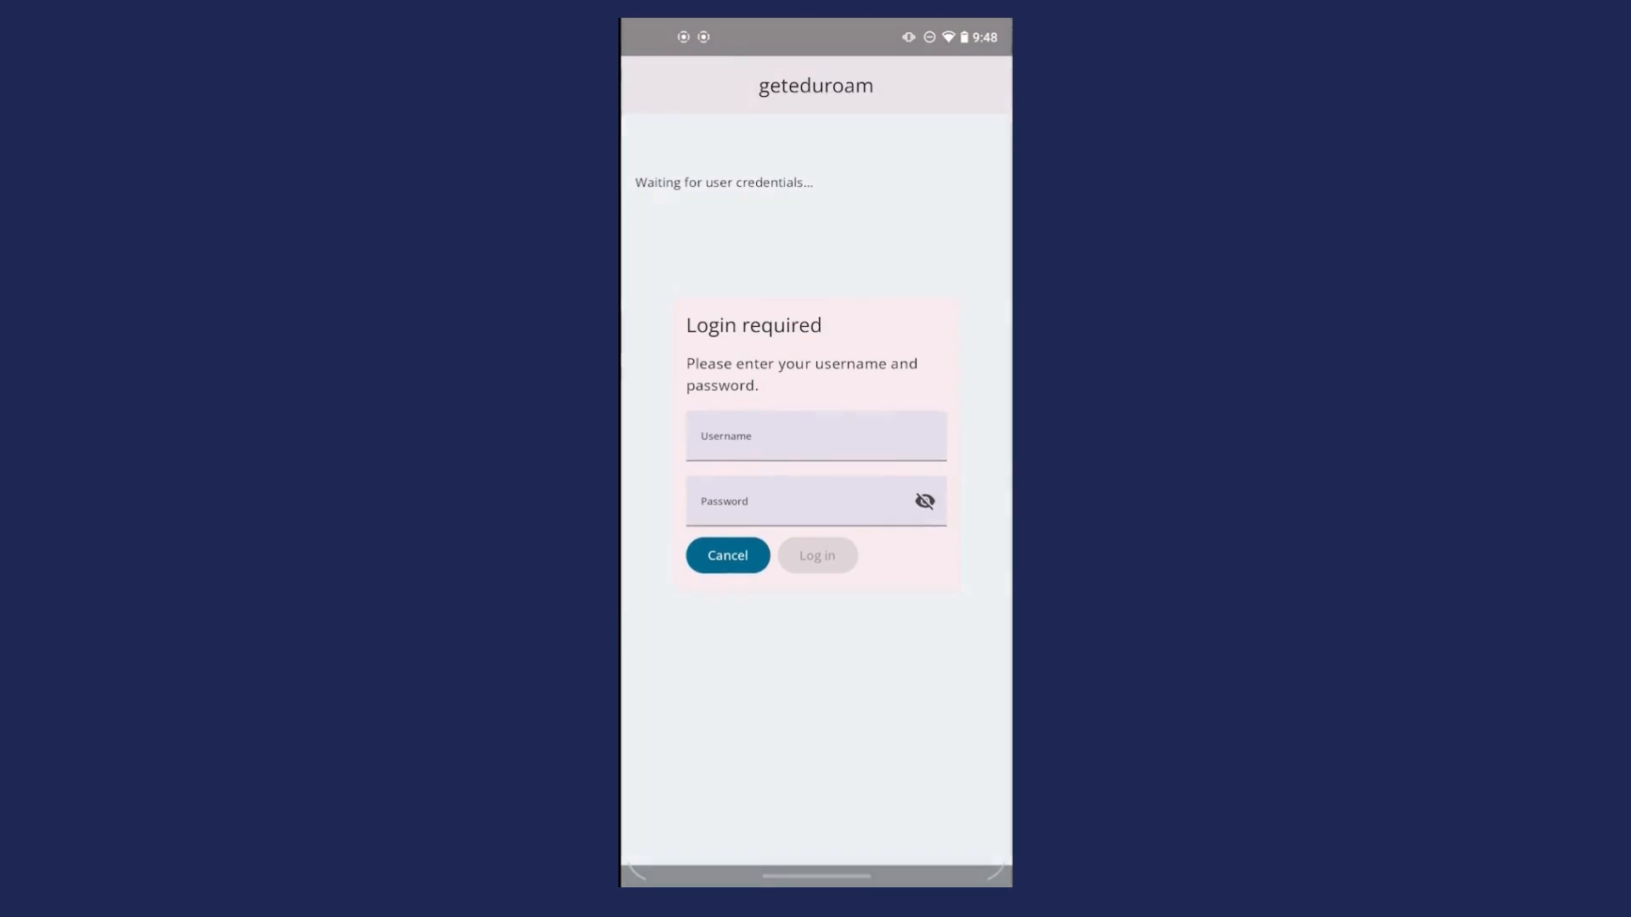
click(815, 436)
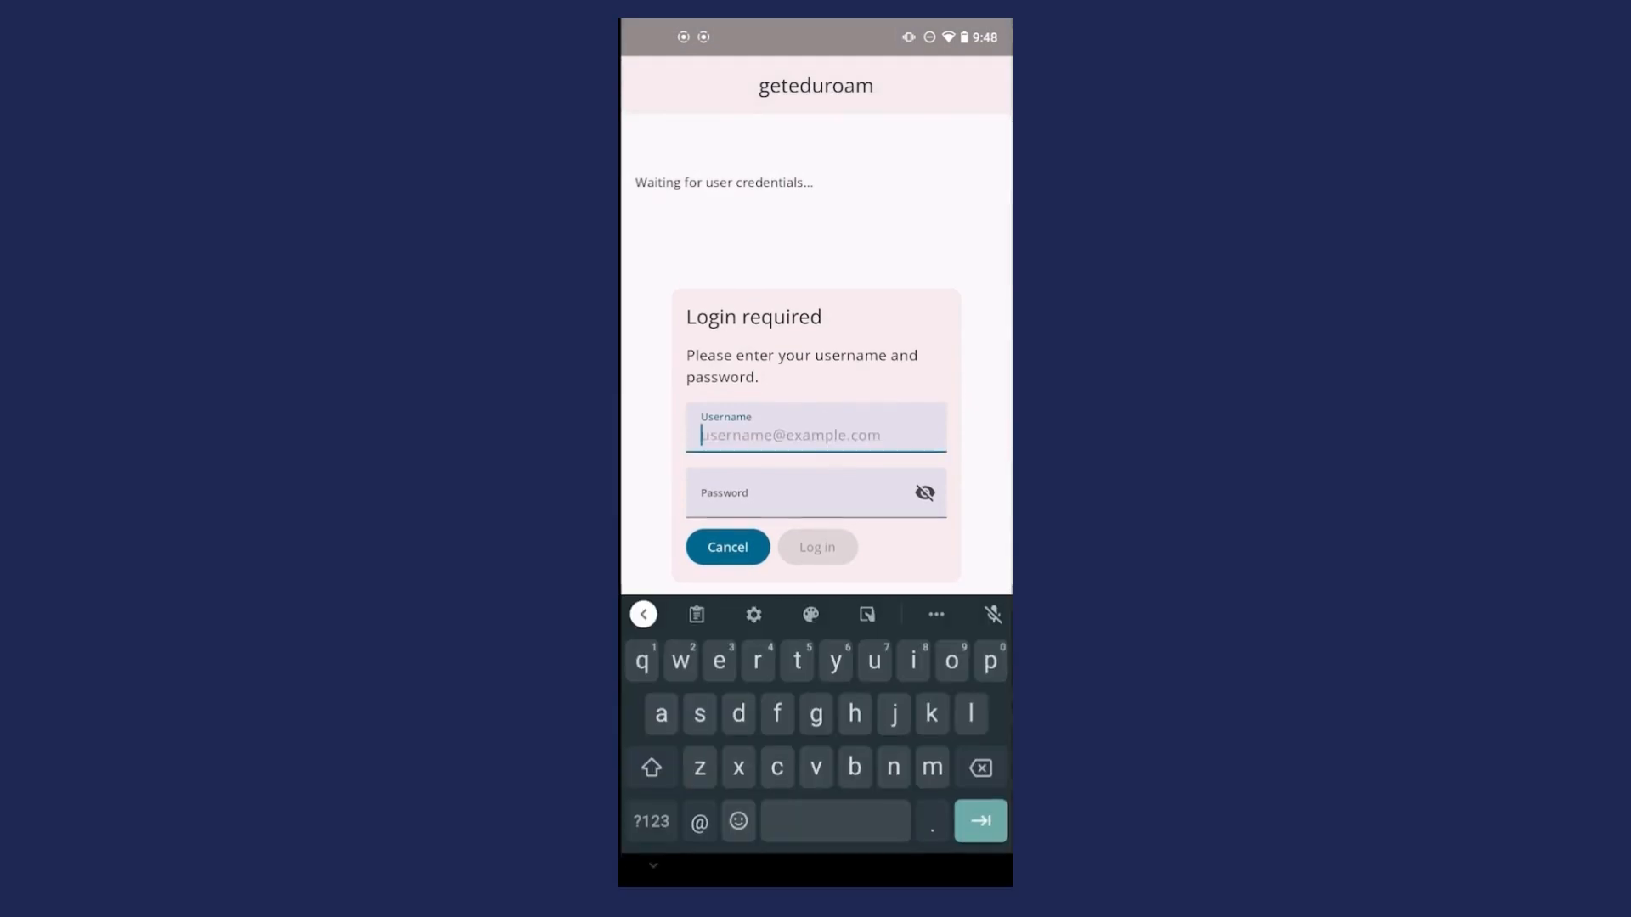
Step: Log in with your university username and password, then close geteduroam once WiFi is configured
click(651, 821)
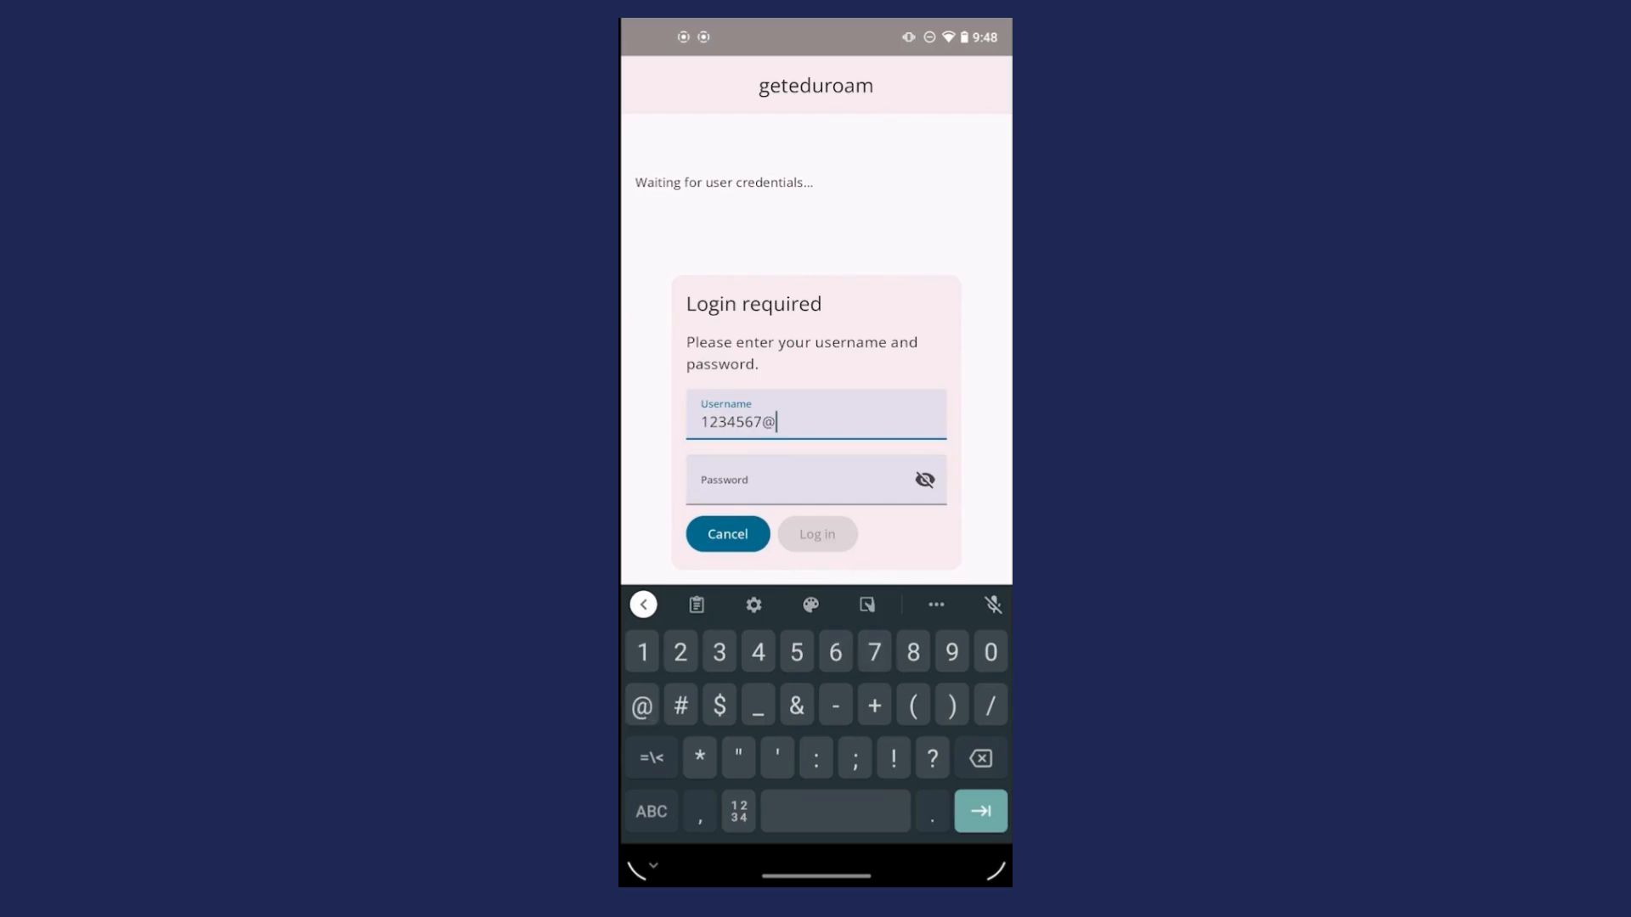
text(swansea.ac)
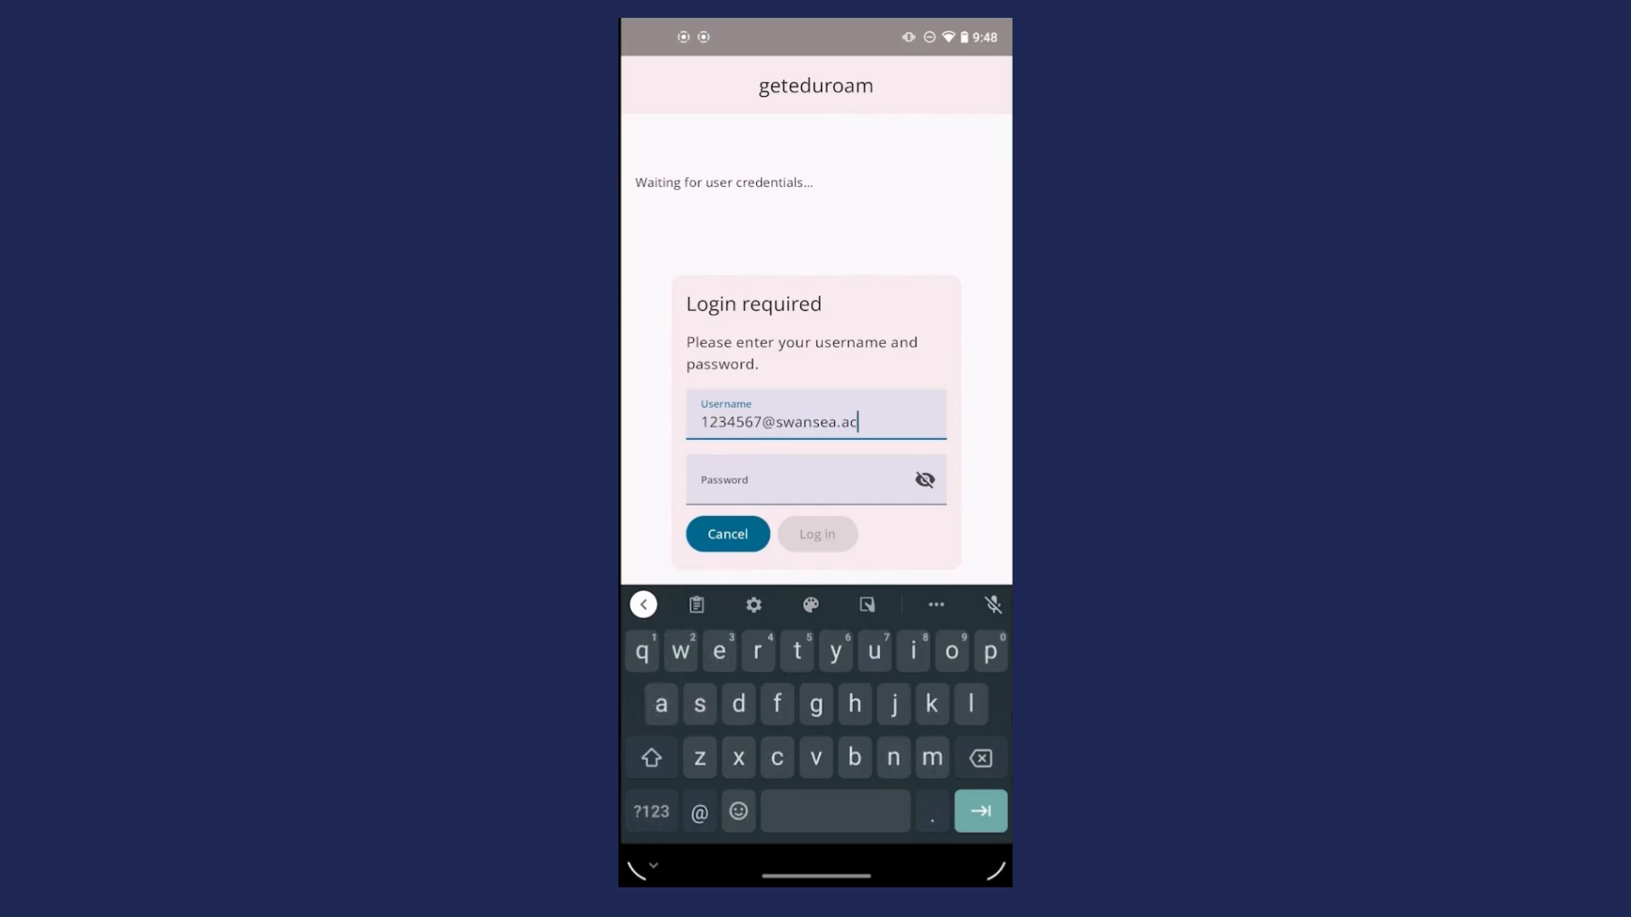
click(816, 480)
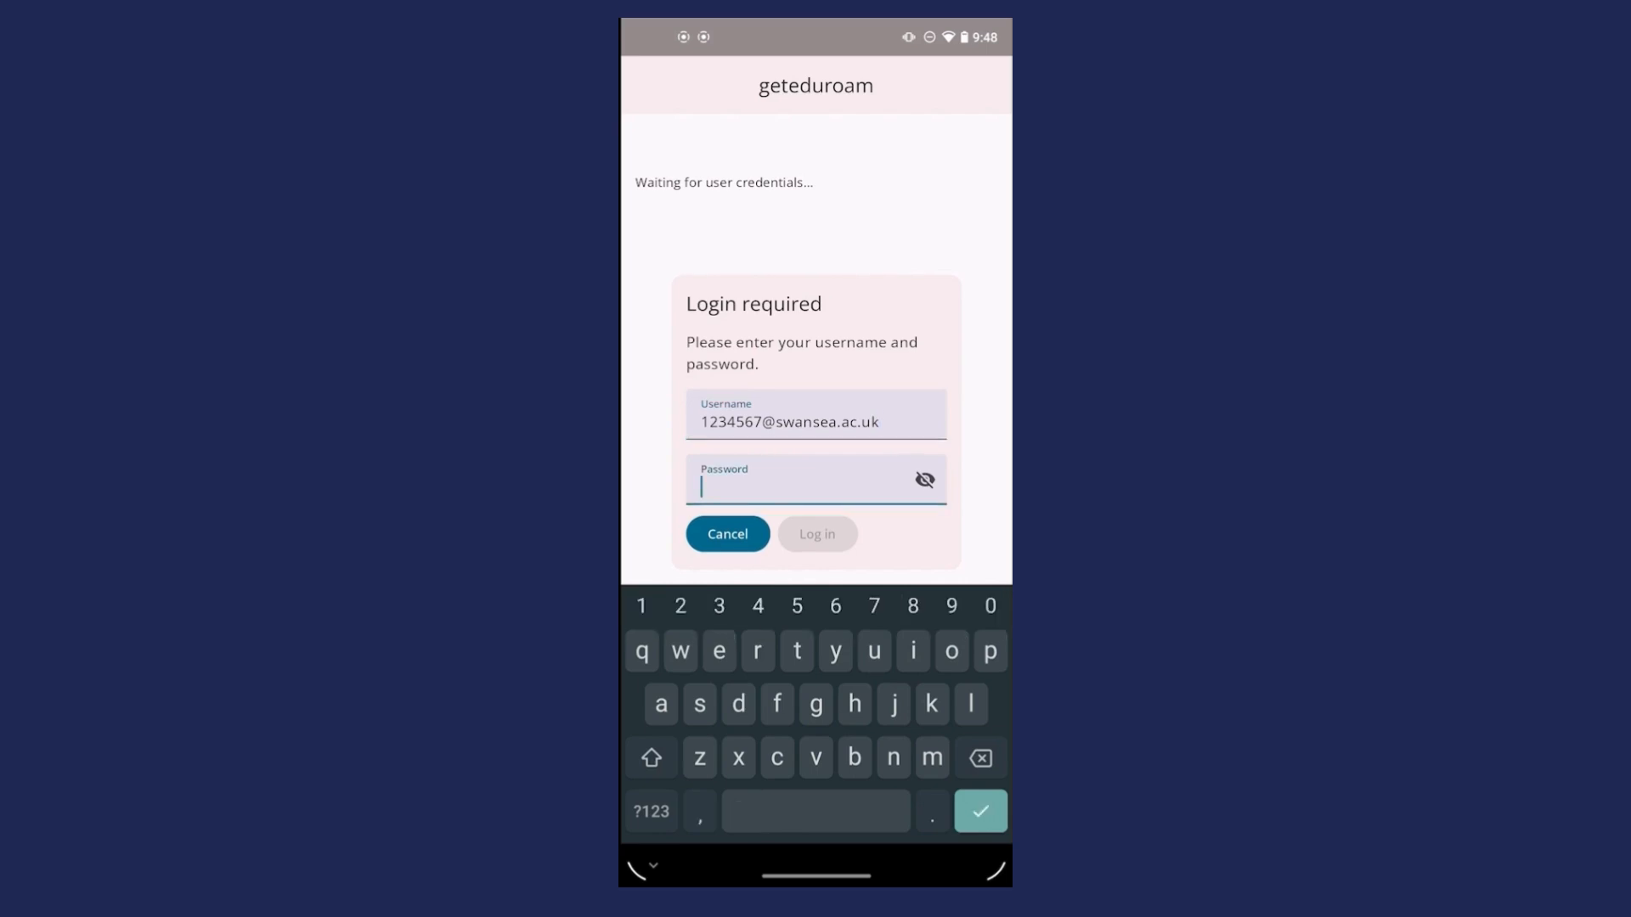
text(password)
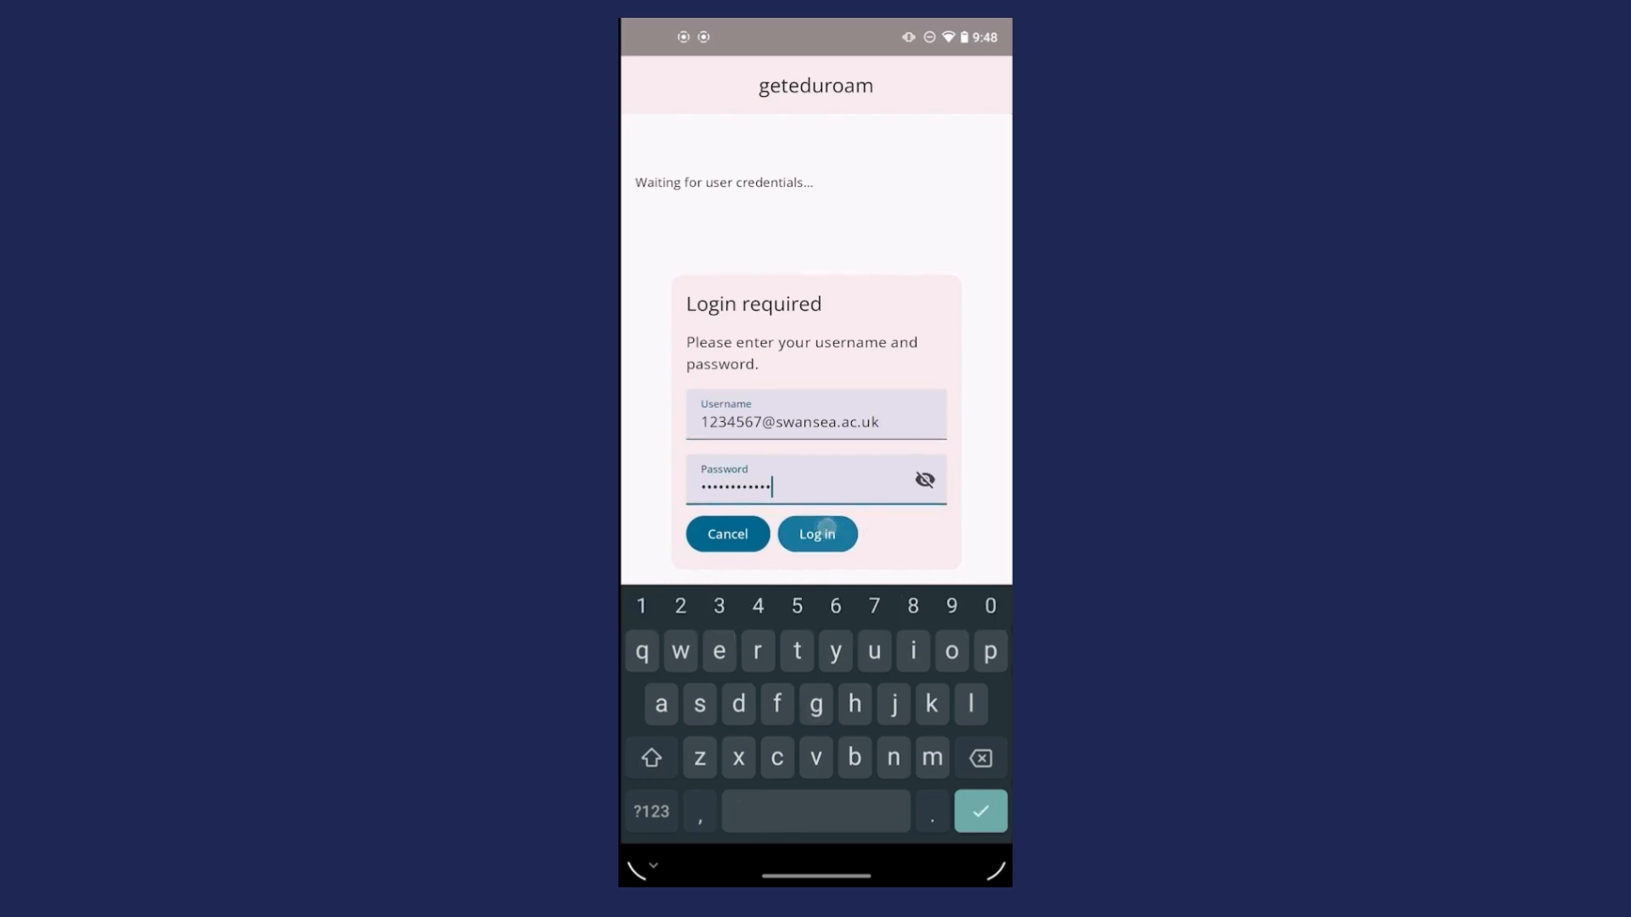
click(817, 534)
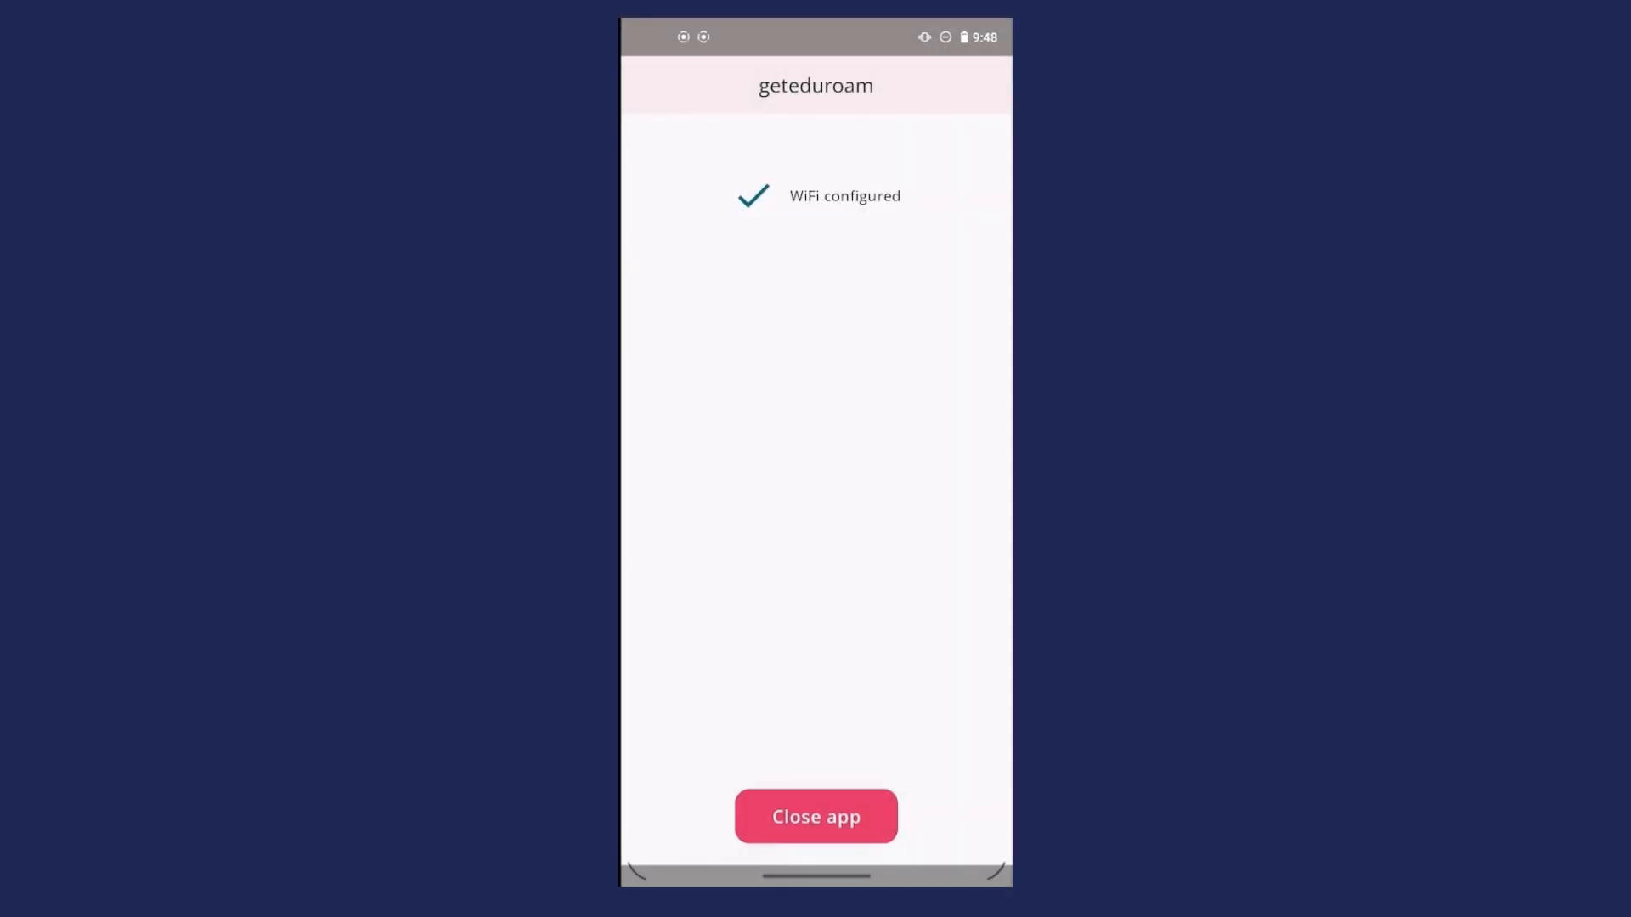
click(815, 816)
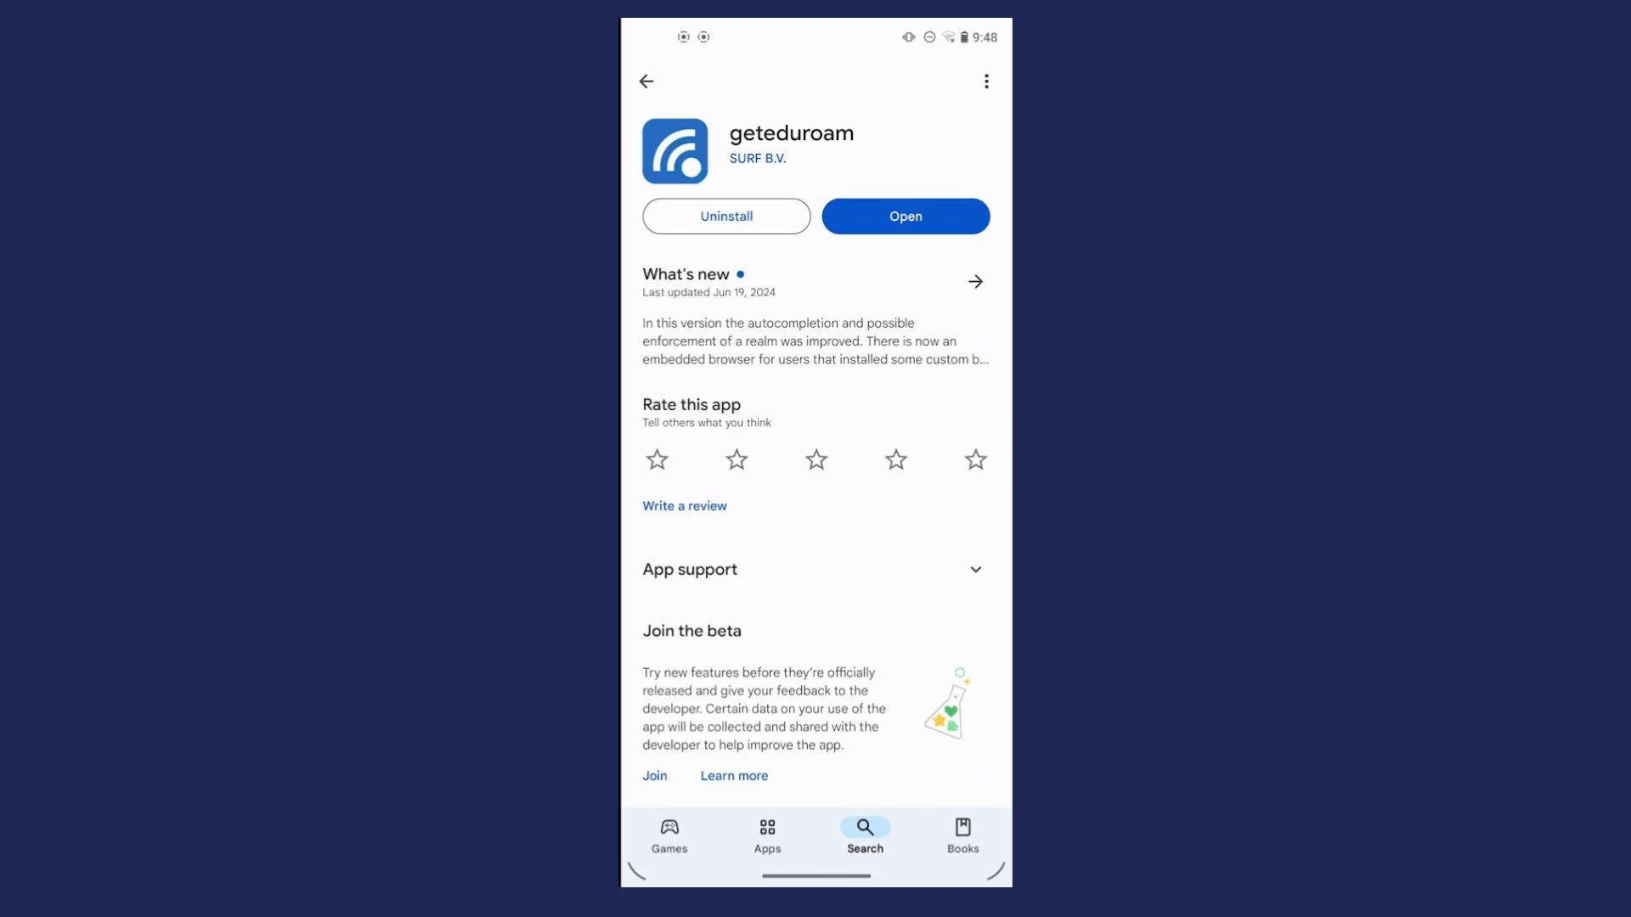